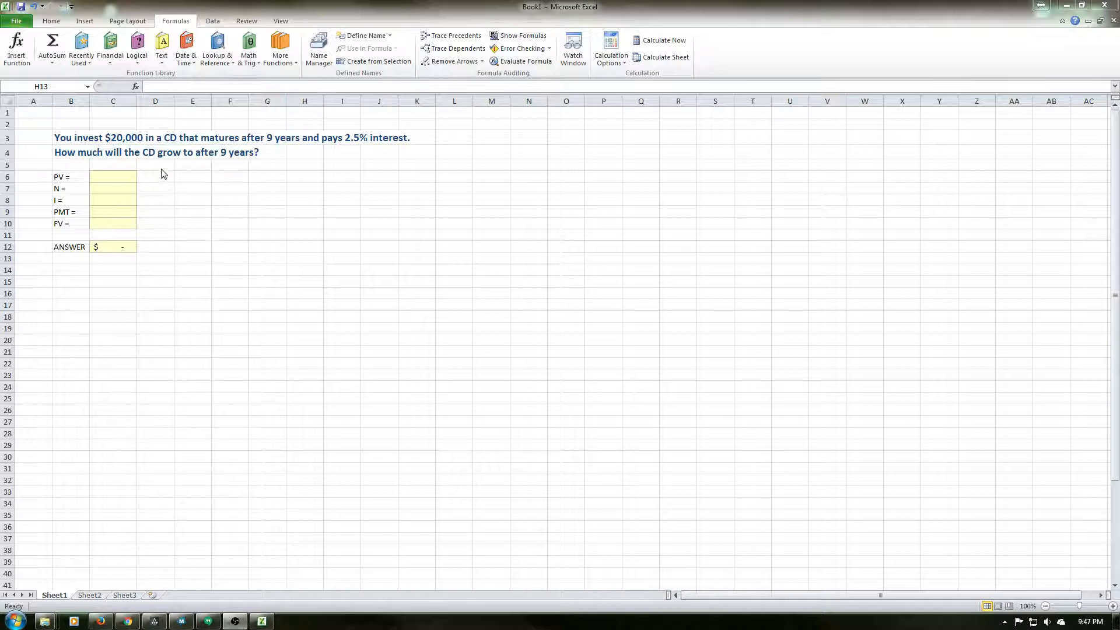
mouse_move(316, 181)
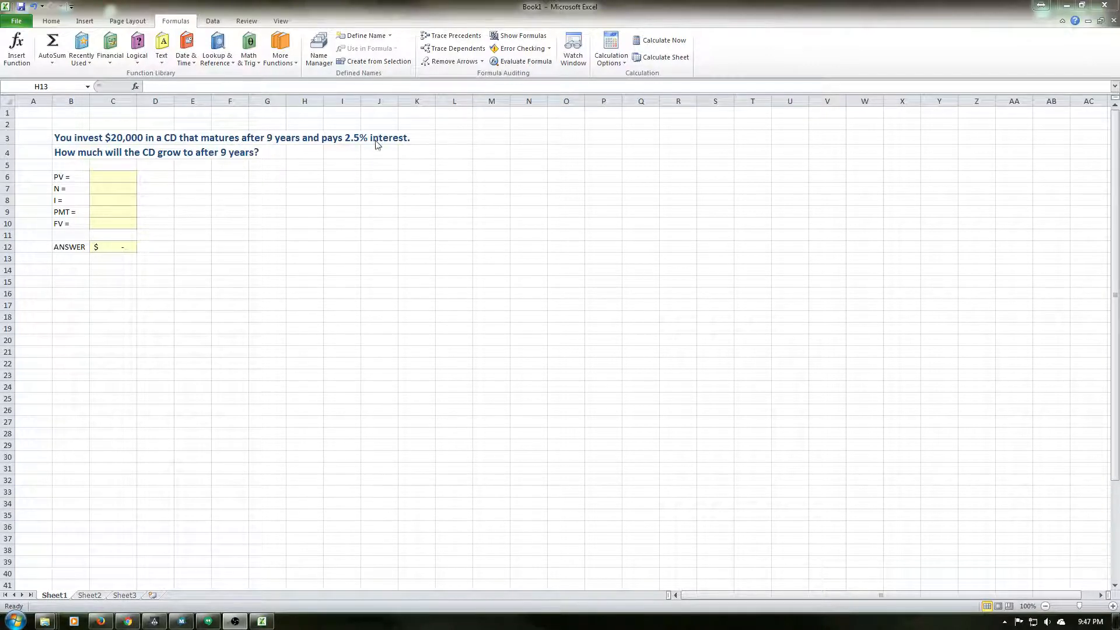
mouse_move(380, 135)
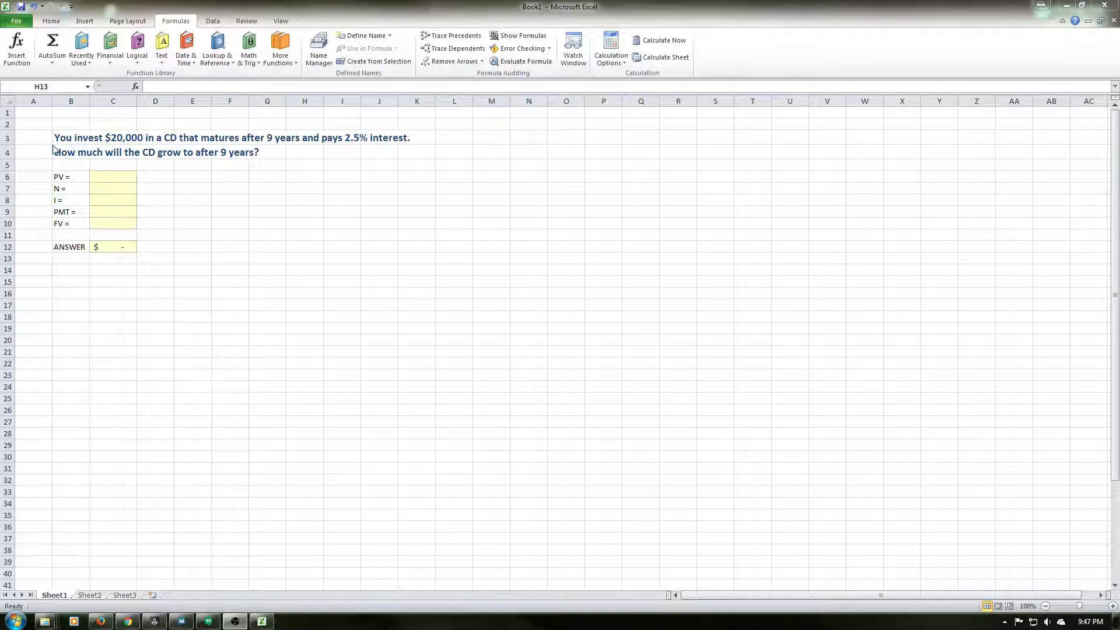
- Enter the CD inputs: present value -20000, 9 periods, 2.5% rate and payment 0
left_click(113, 176)
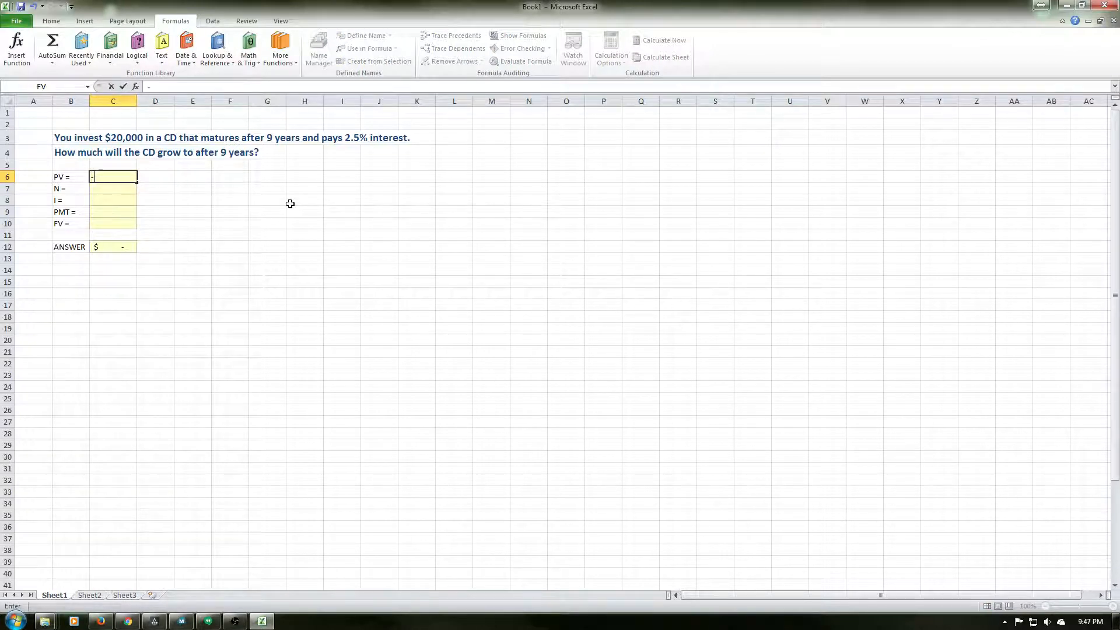
type("-20000")
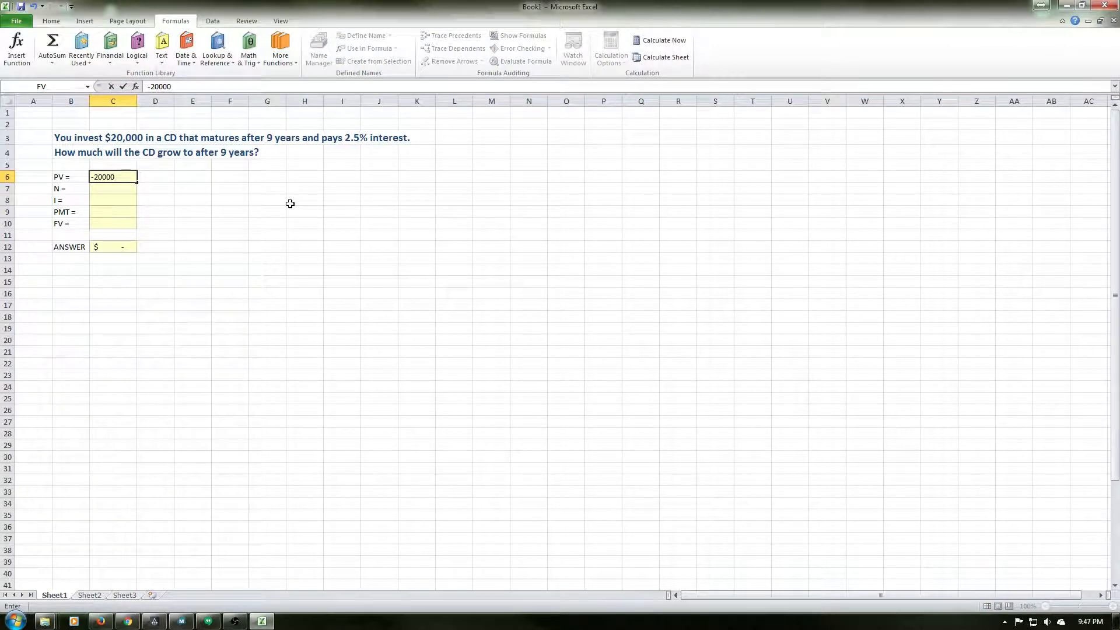
key("Enter")
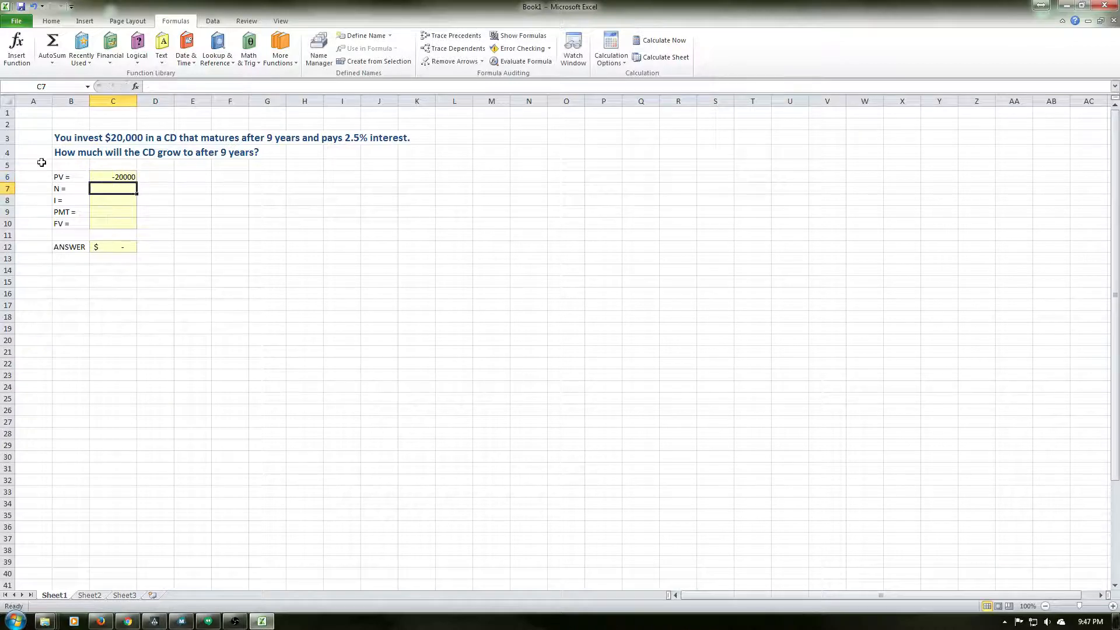
mouse_move(282, 150)
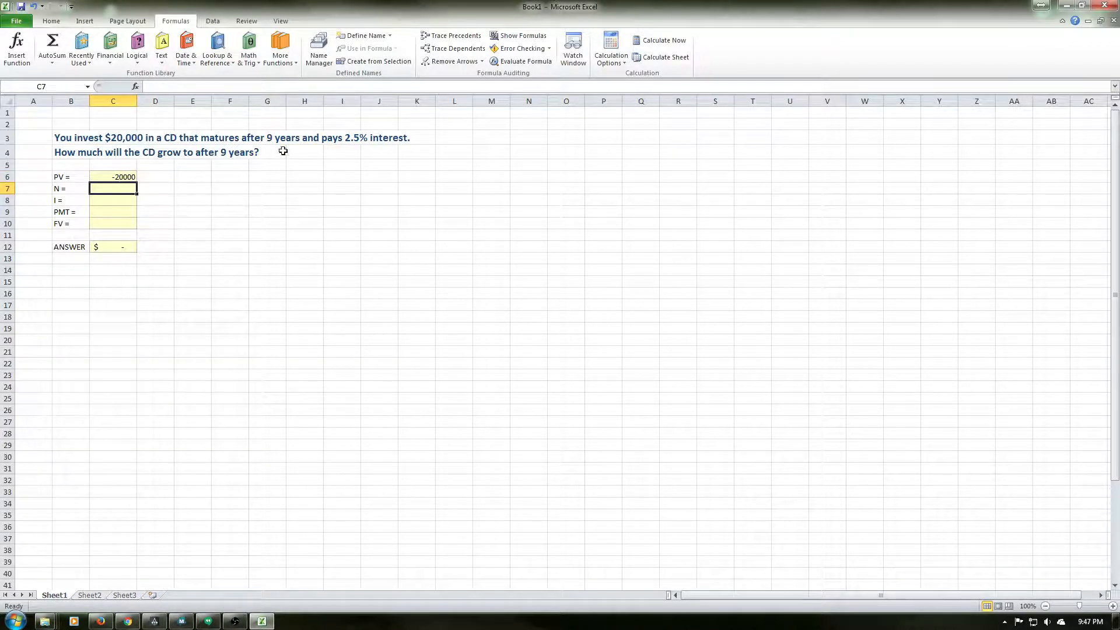
type("9")
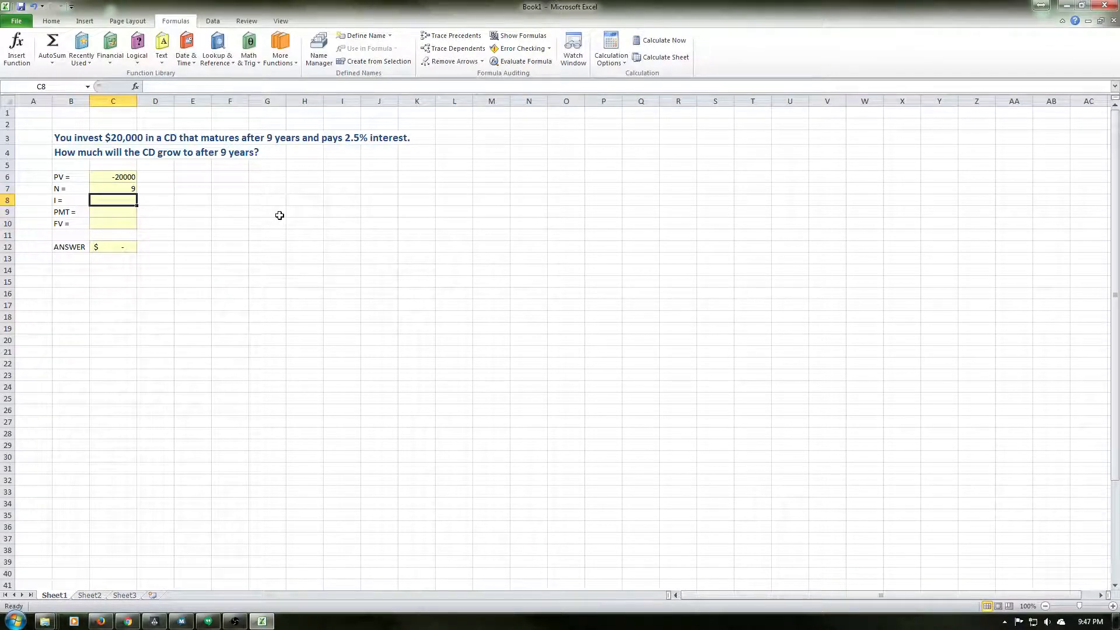
type("2.5%")
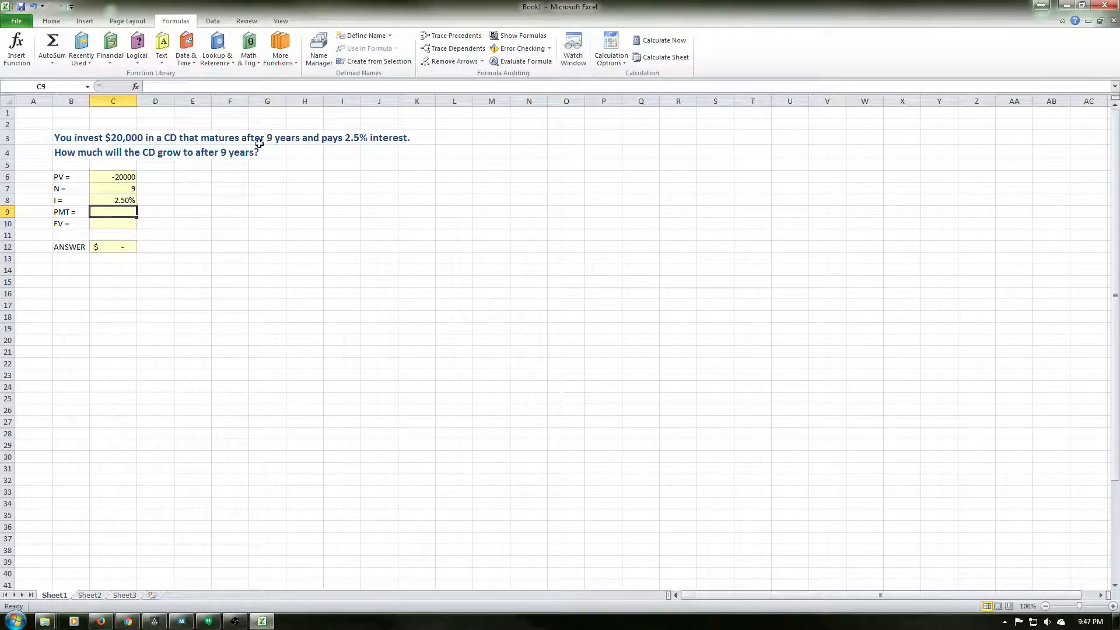
type("0")
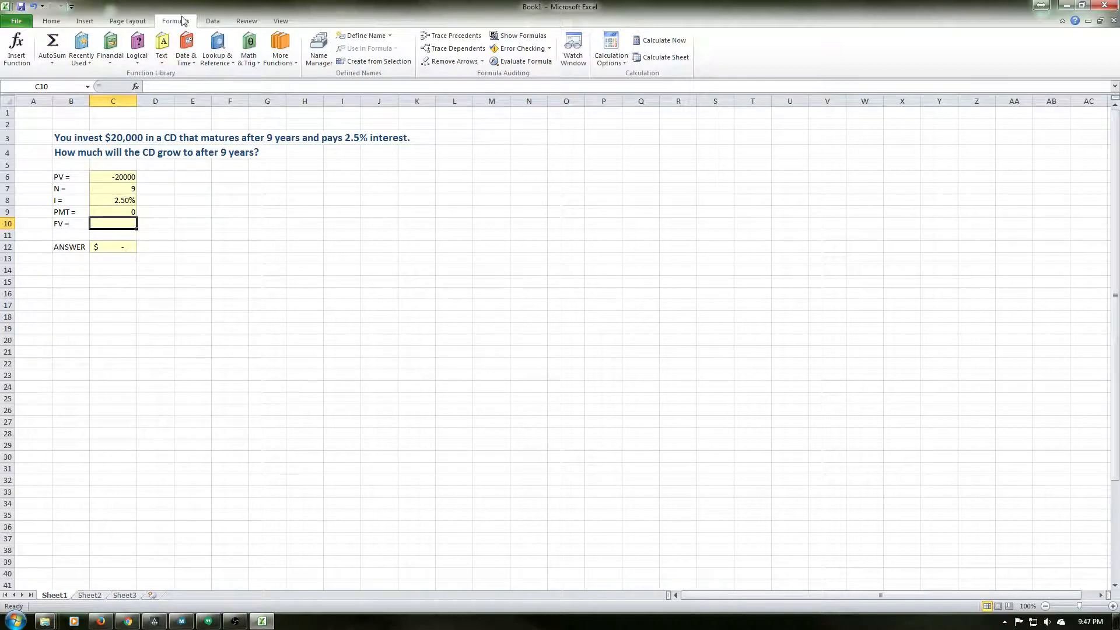
- Start an FV function in the CD's FV = cell from the Financial function list
left_click(110, 49)
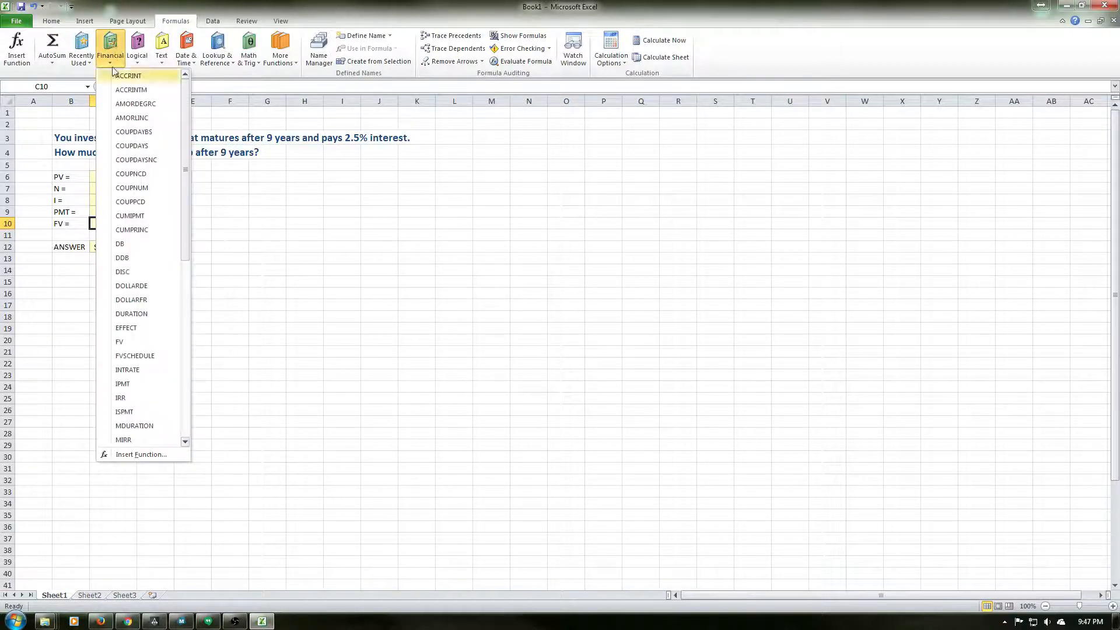
mouse_move(119, 341)
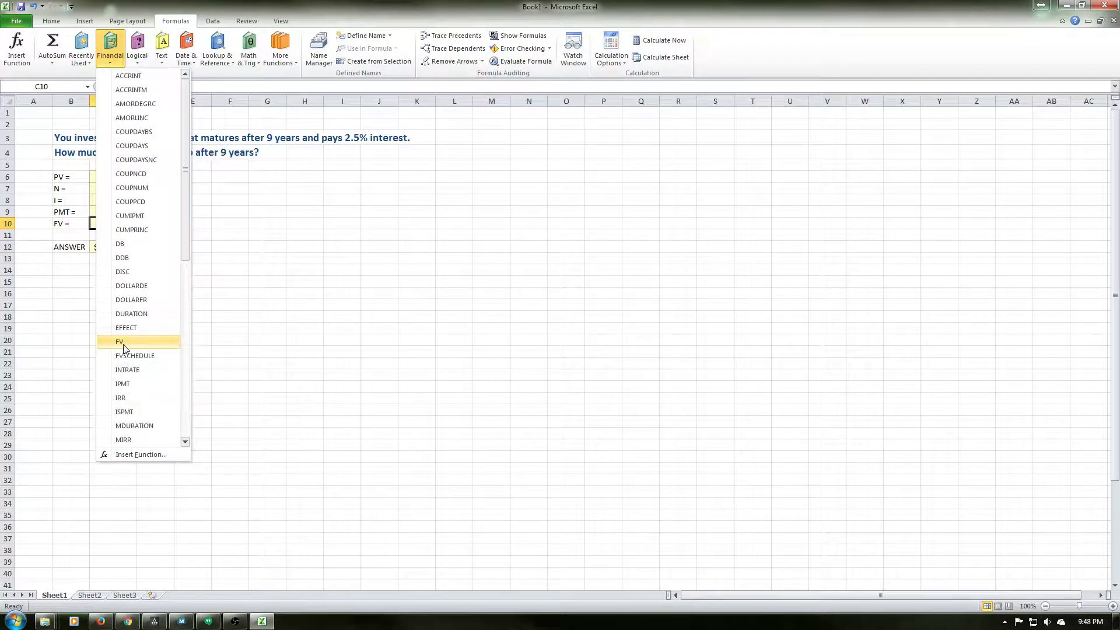
left_click(119, 341)
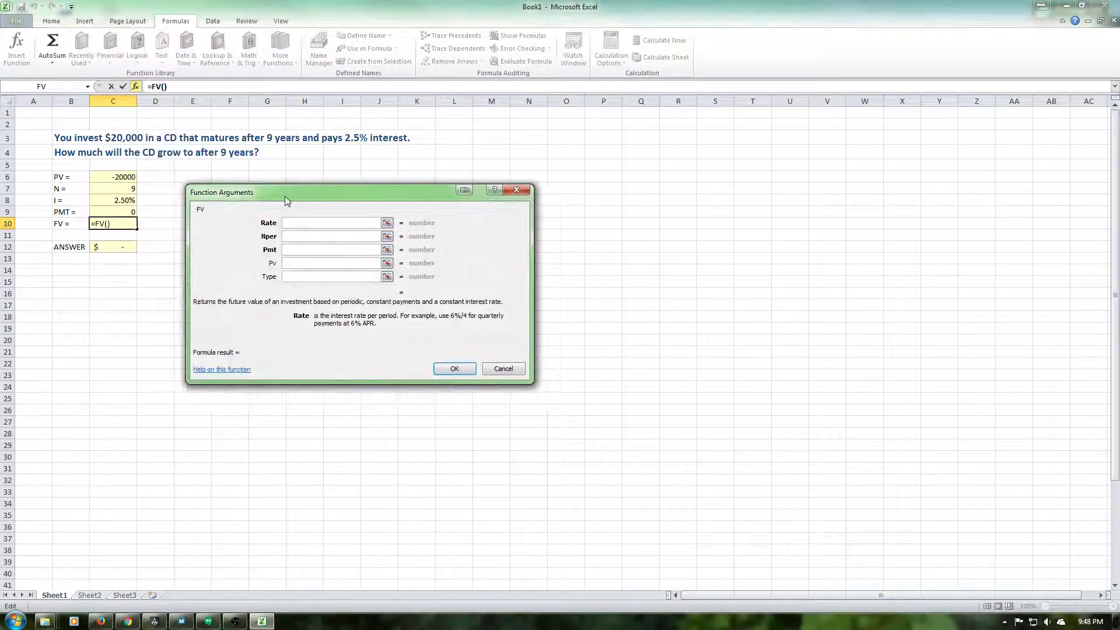
- Complete the CD's FV formula with Pv C6, Pmt C9, Nper C7 and Rate C8, returning $24,977.26
left_click_drag(286, 192, 256, 184)
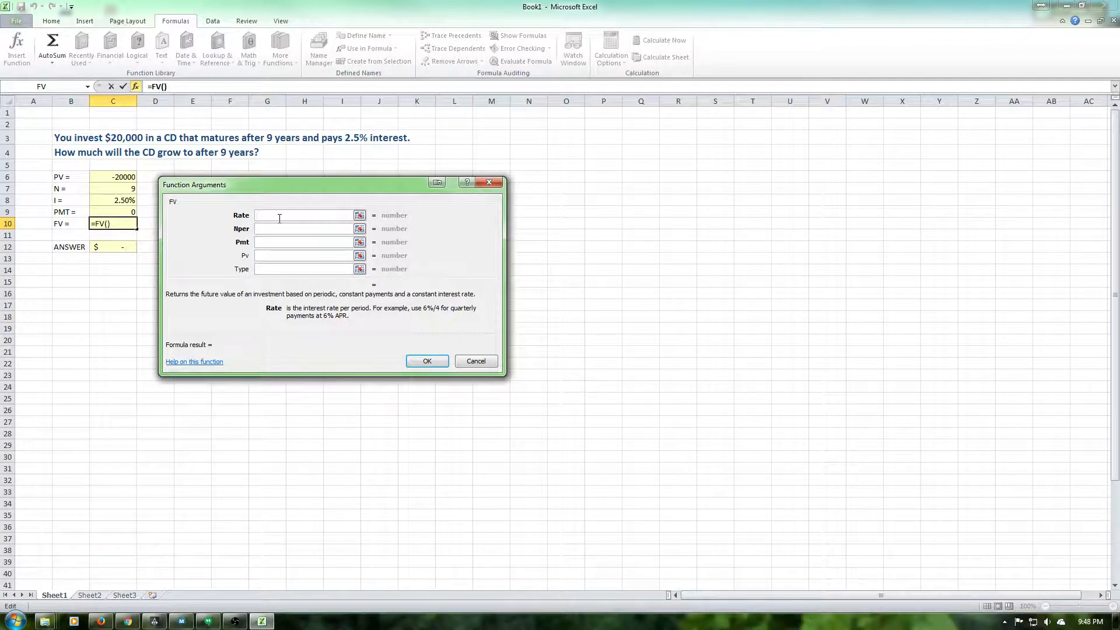
left_click(112, 176)
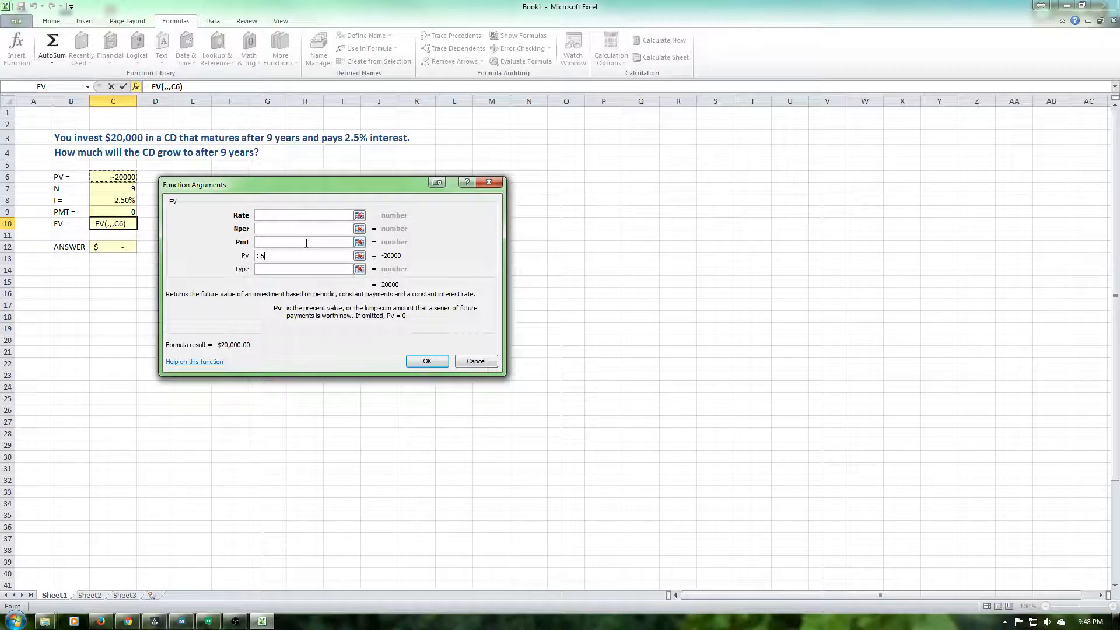
type("C9")
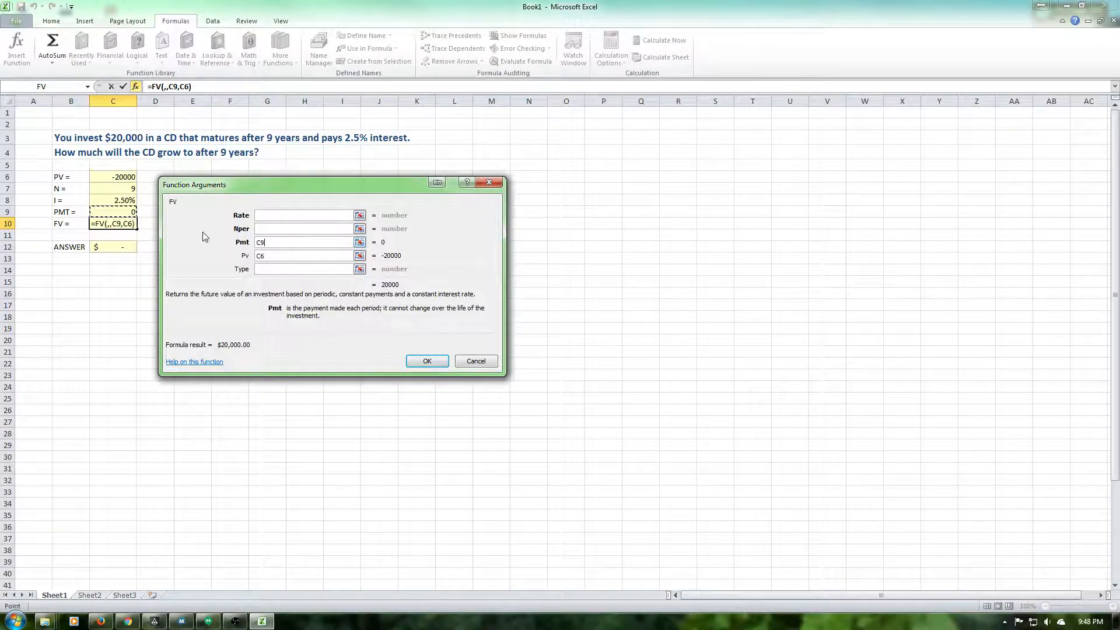
left_click(301, 229)
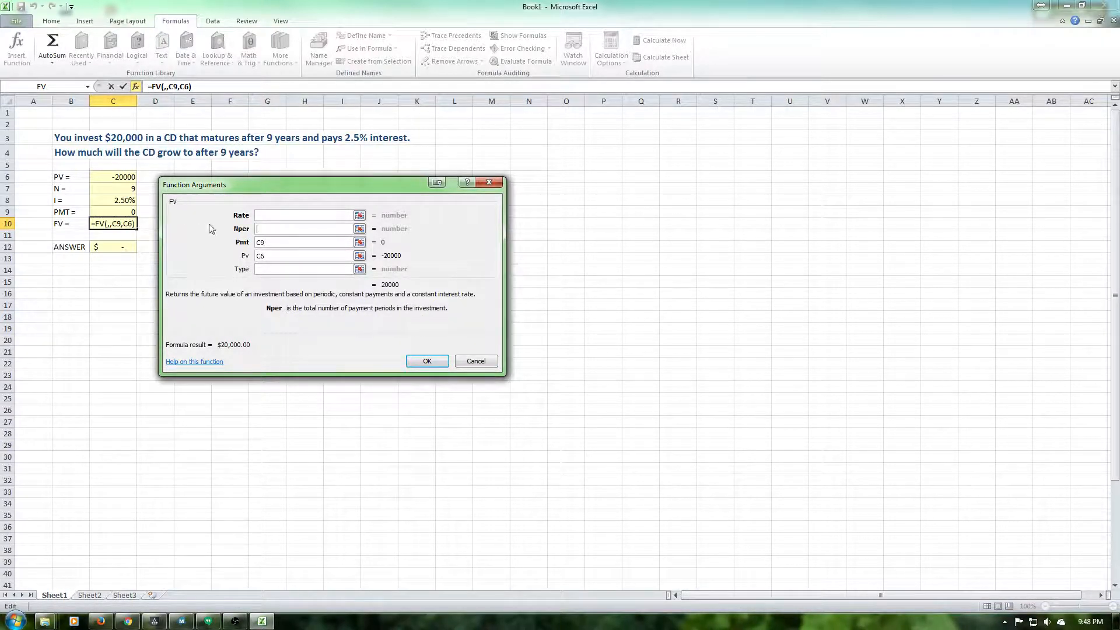
left_click(113, 188)
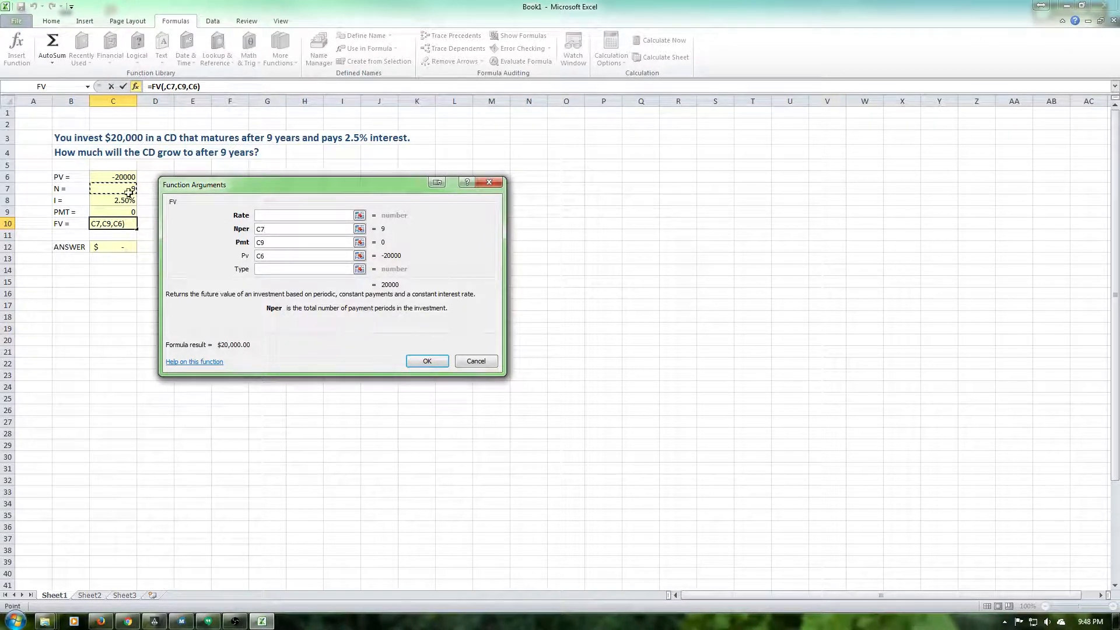
left_click(301, 215)
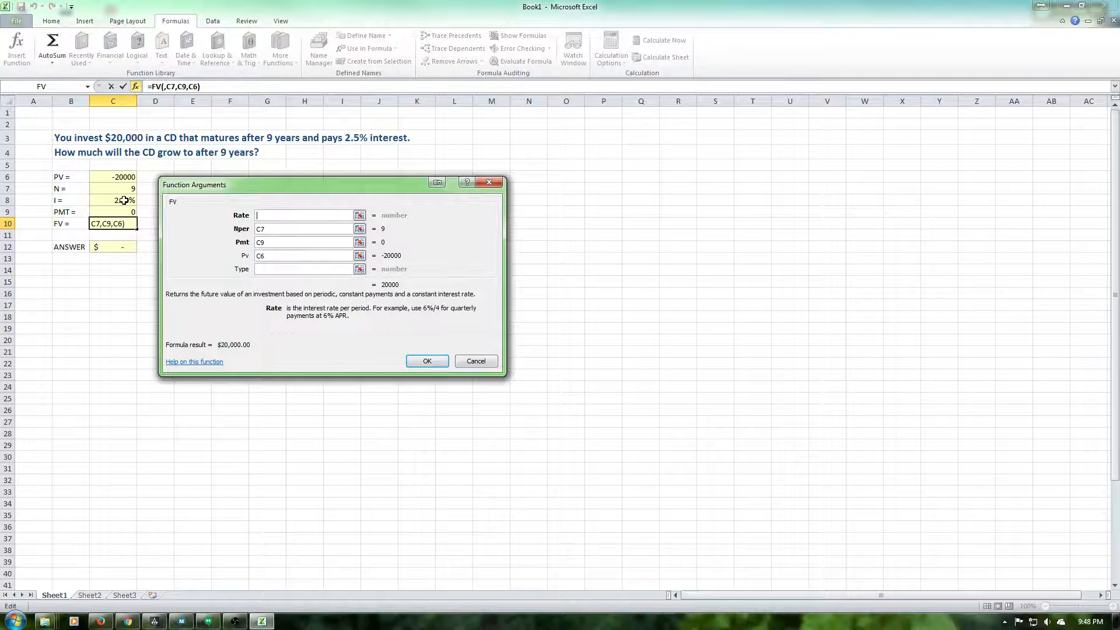
left_click(113, 200)
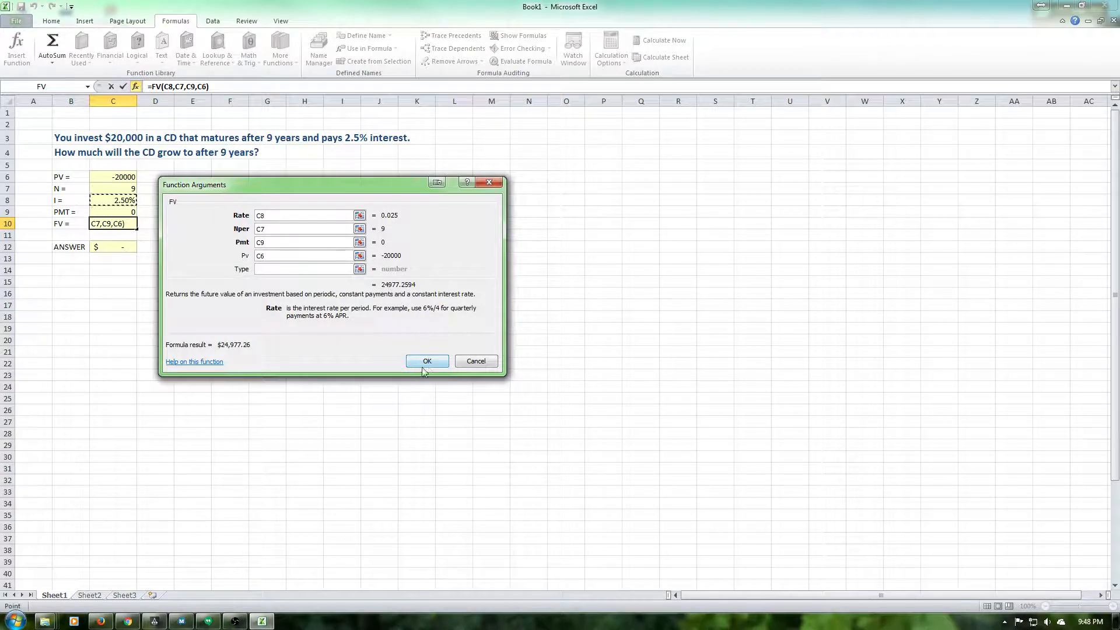
left_click(427, 360)
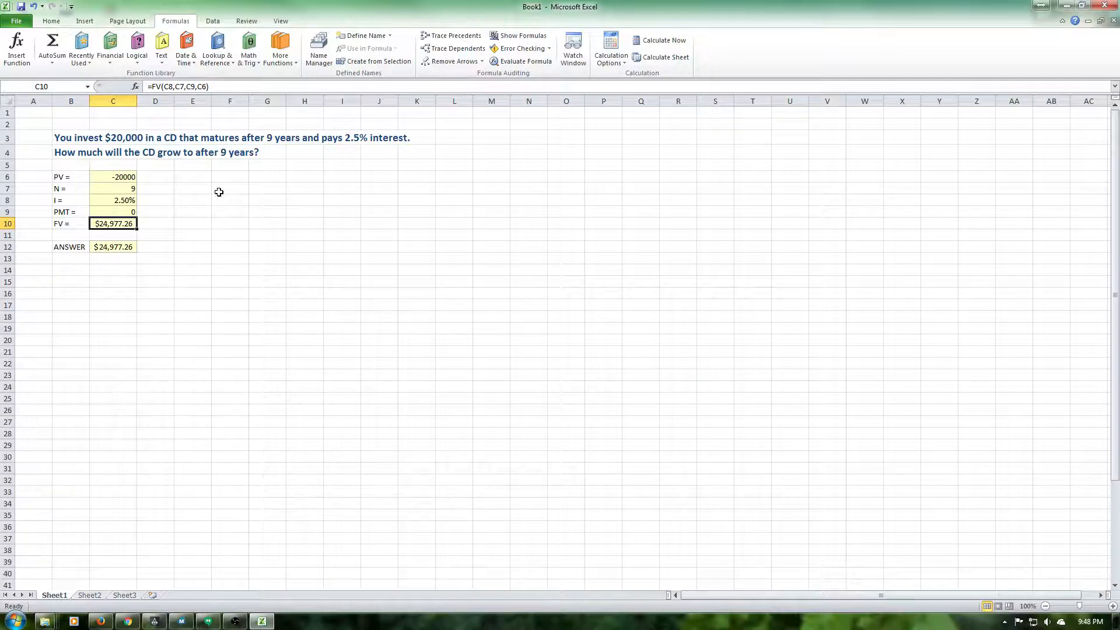
mouse_move(148, 256)
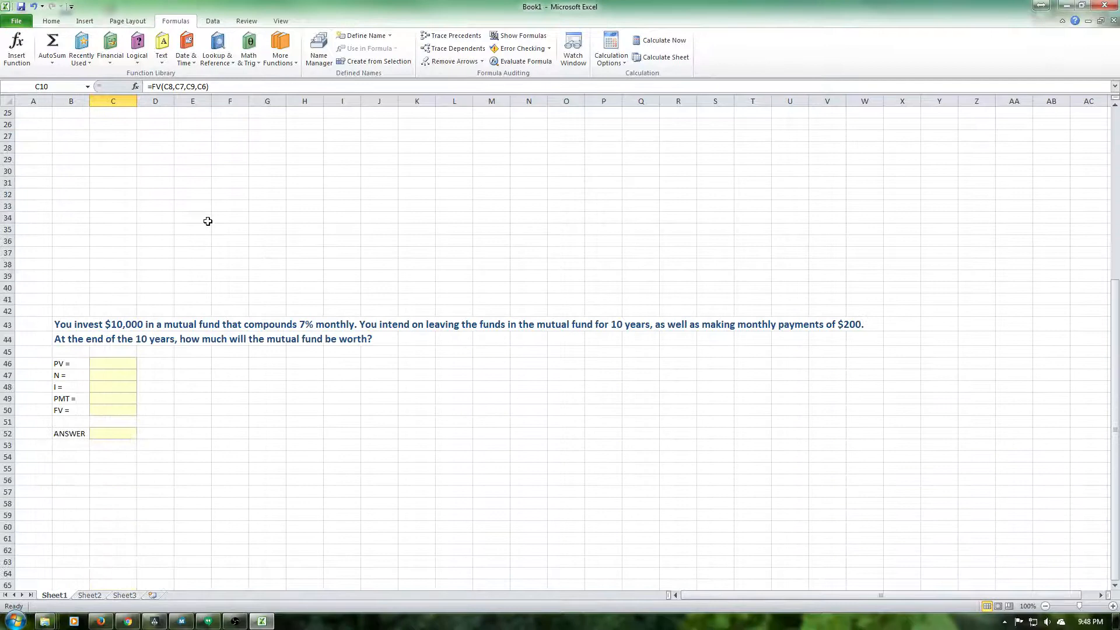
- Enter the mutual fund's present value -10000 and 120 monthly periods
scroll("down", 3)
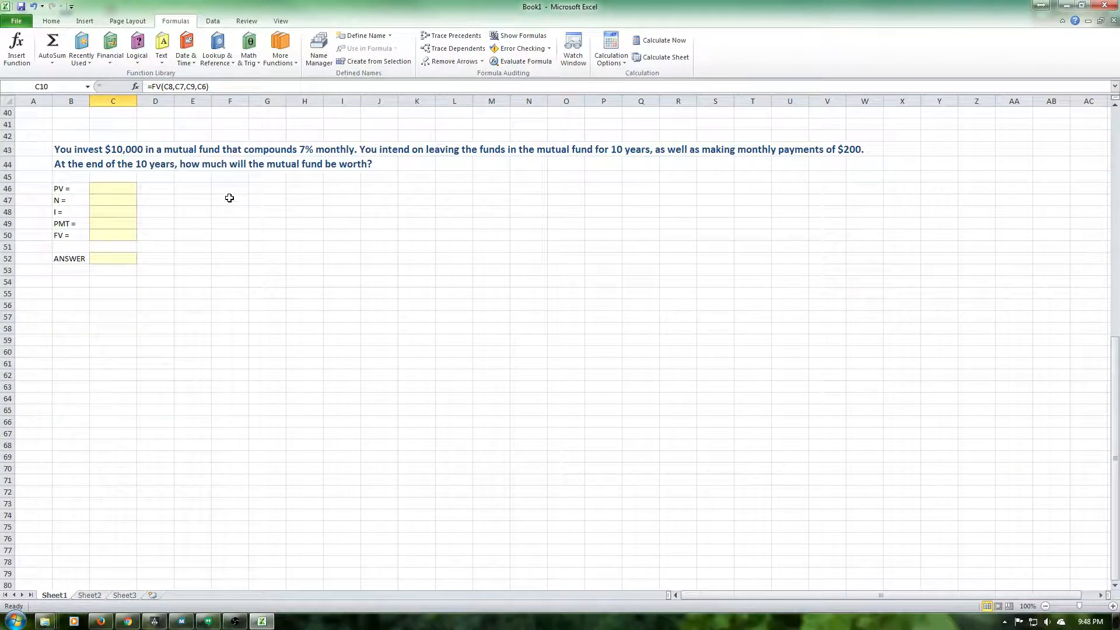
mouse_move(254, 152)
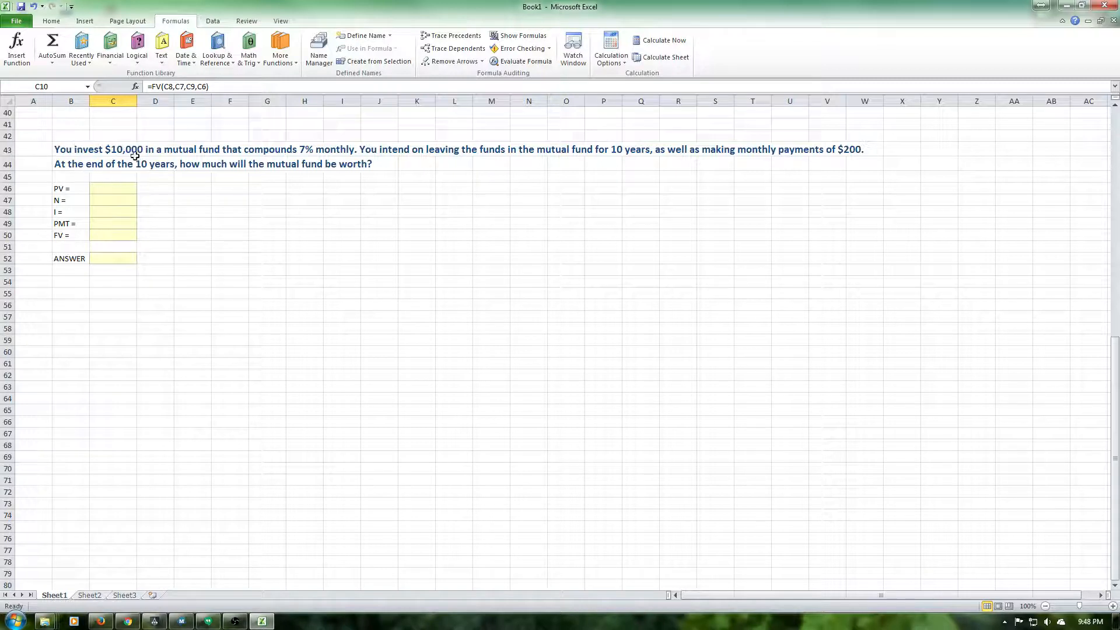
left_click(112, 188)
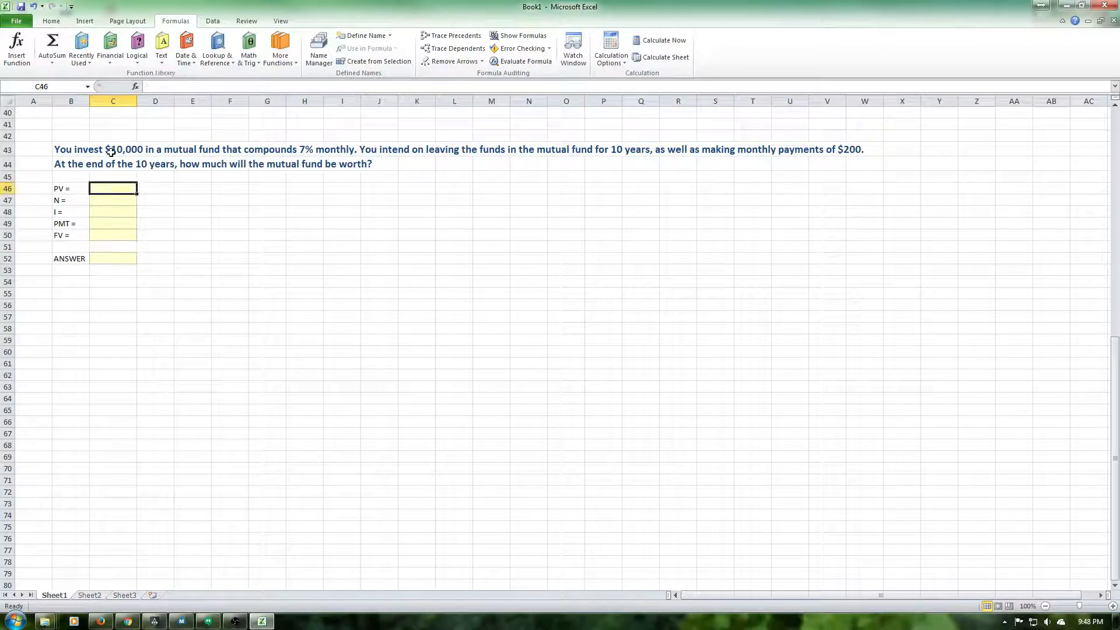
type("-")
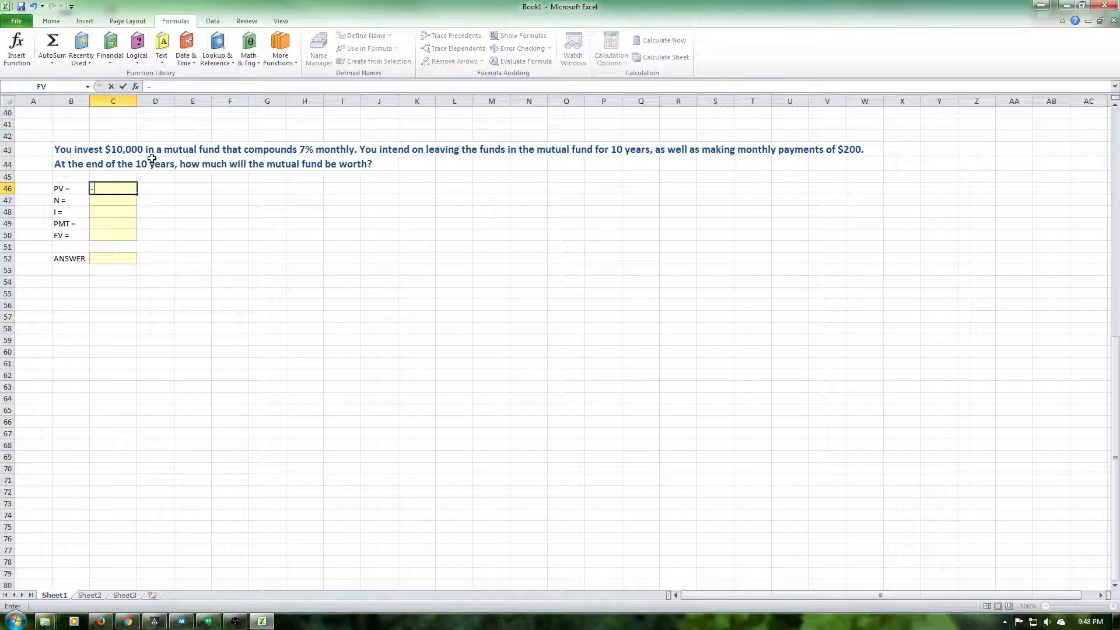
type("-10000")
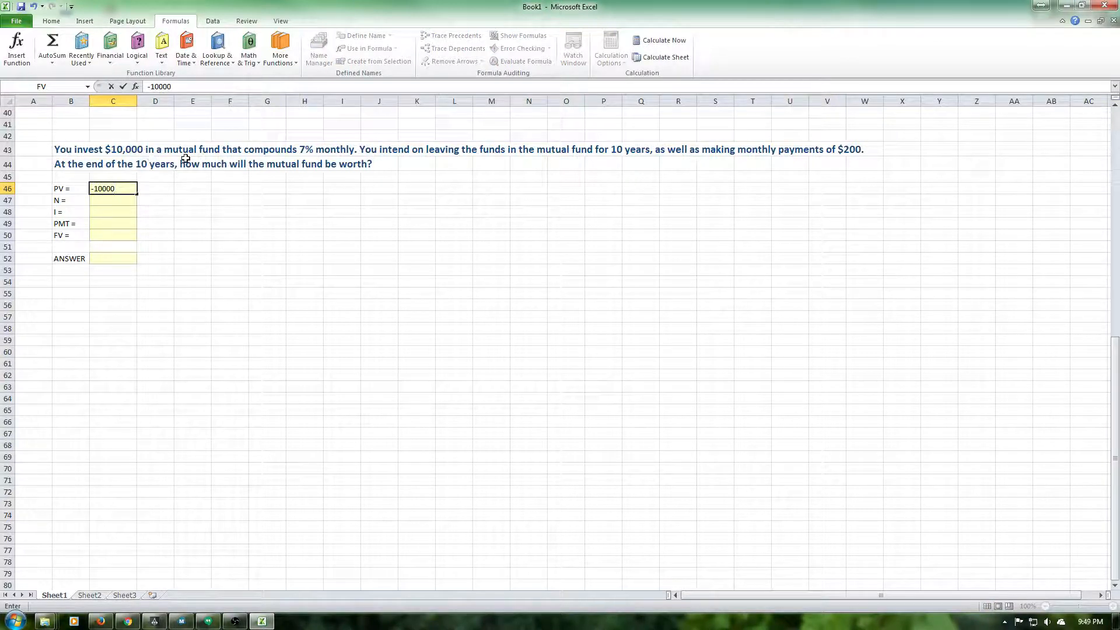
mouse_move(319, 155)
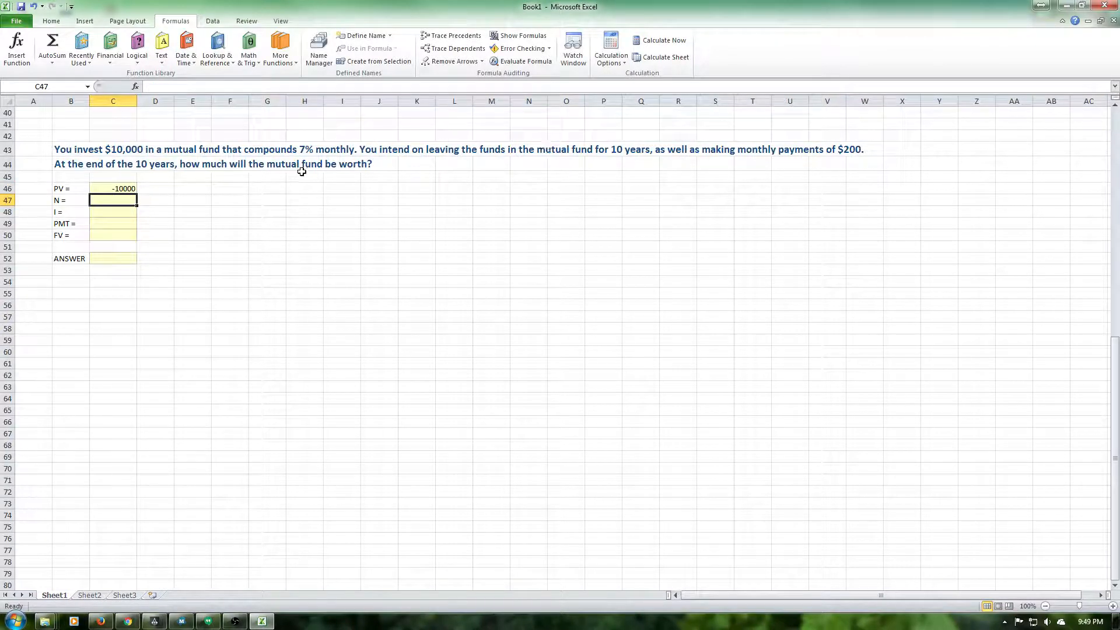
mouse_move(564, 155)
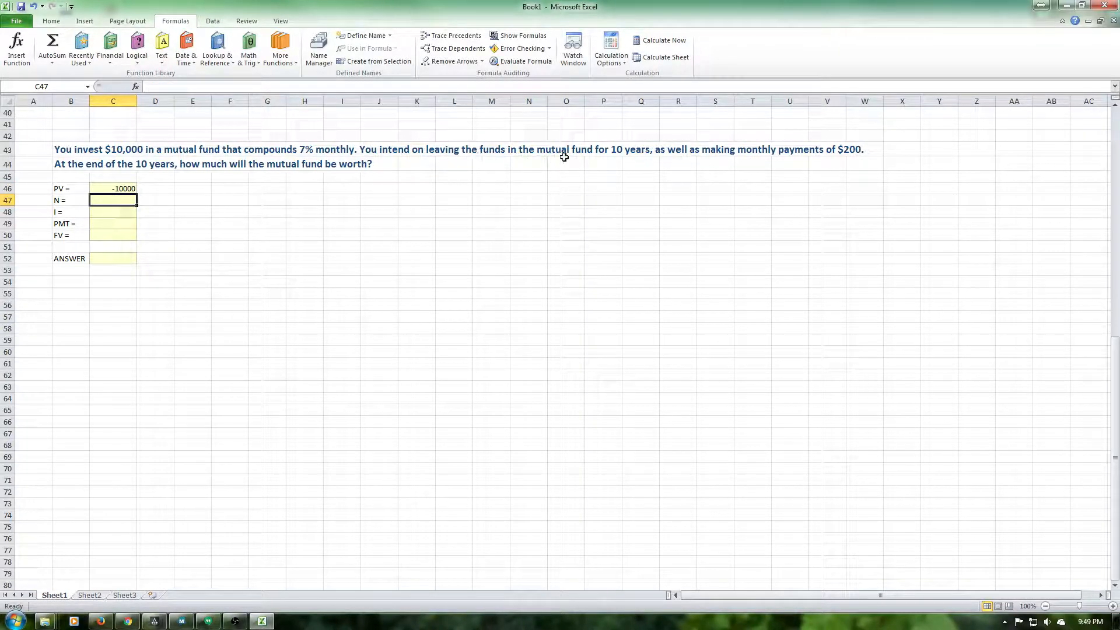
mouse_move(794, 154)
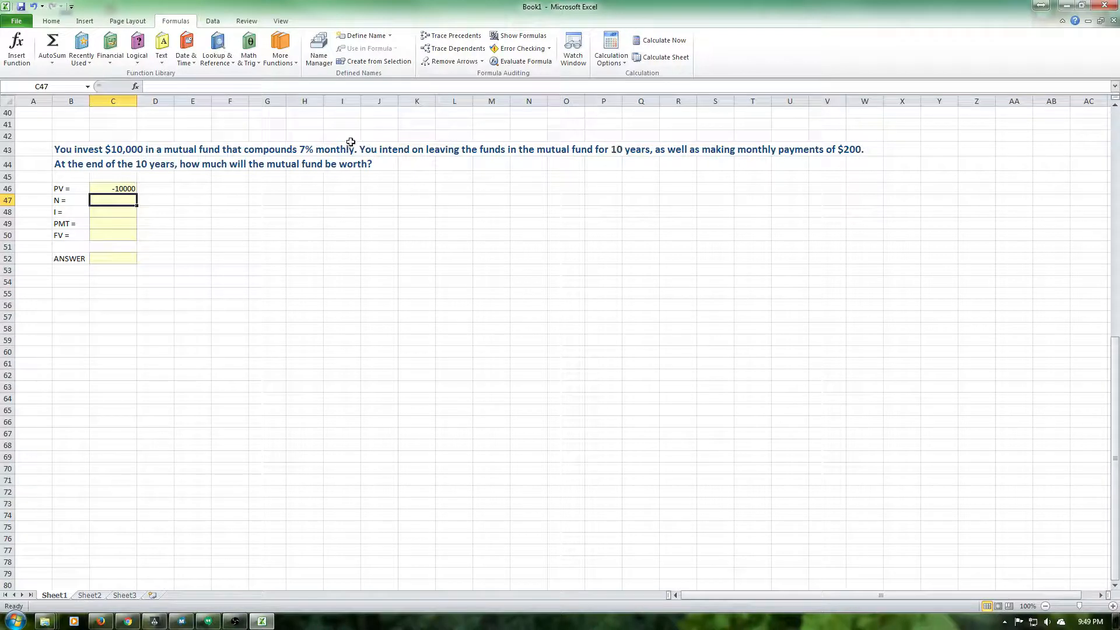
mouse_move(616, 151)
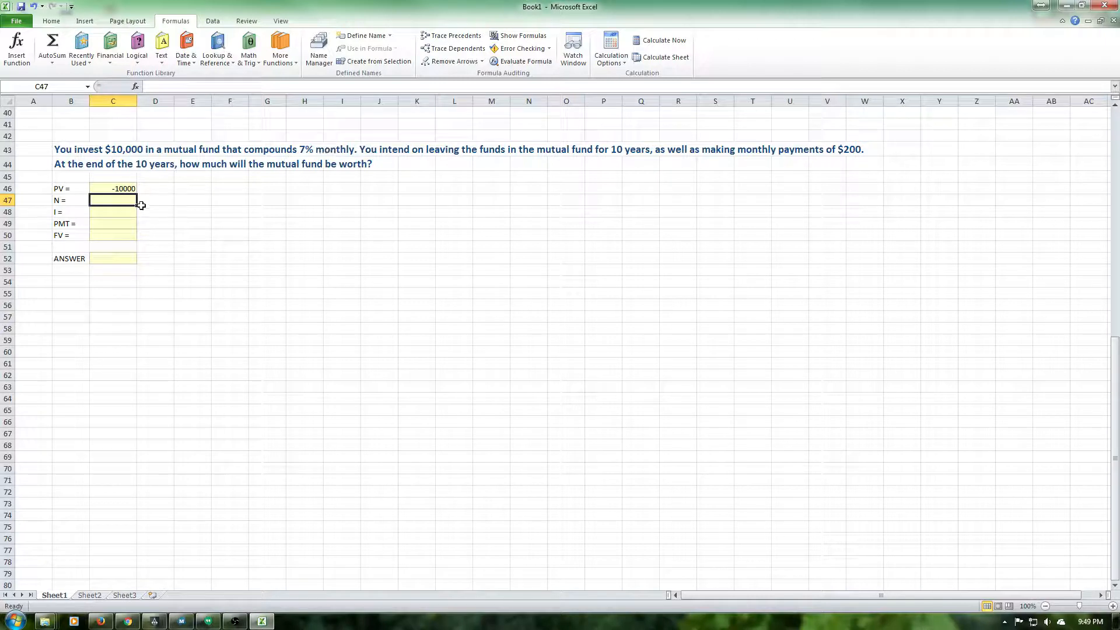
type("120")
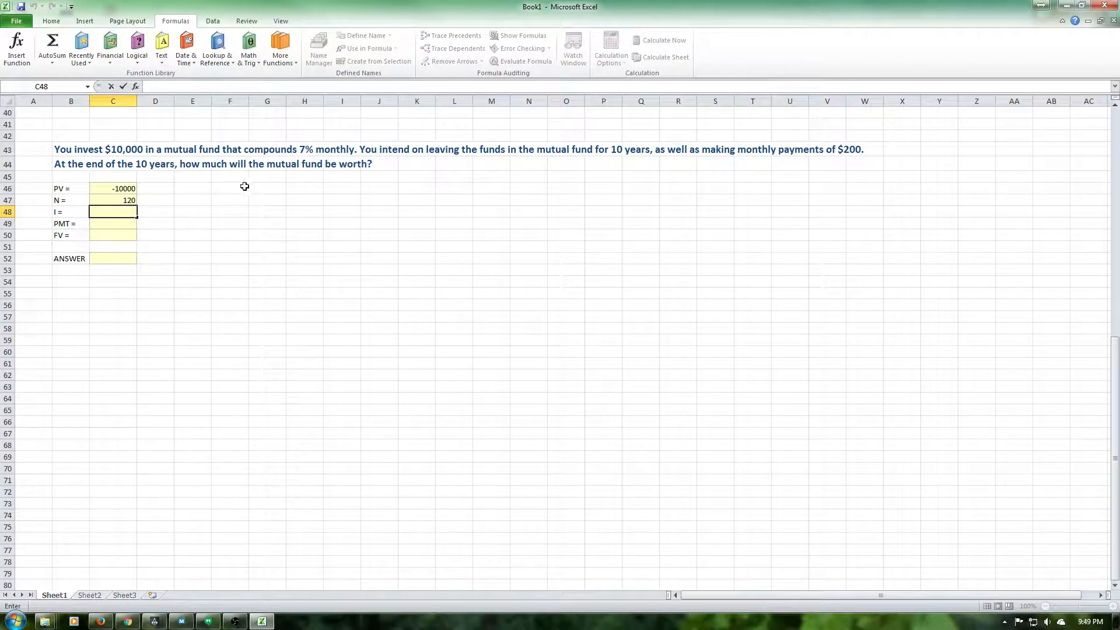
mouse_move(176, 213)
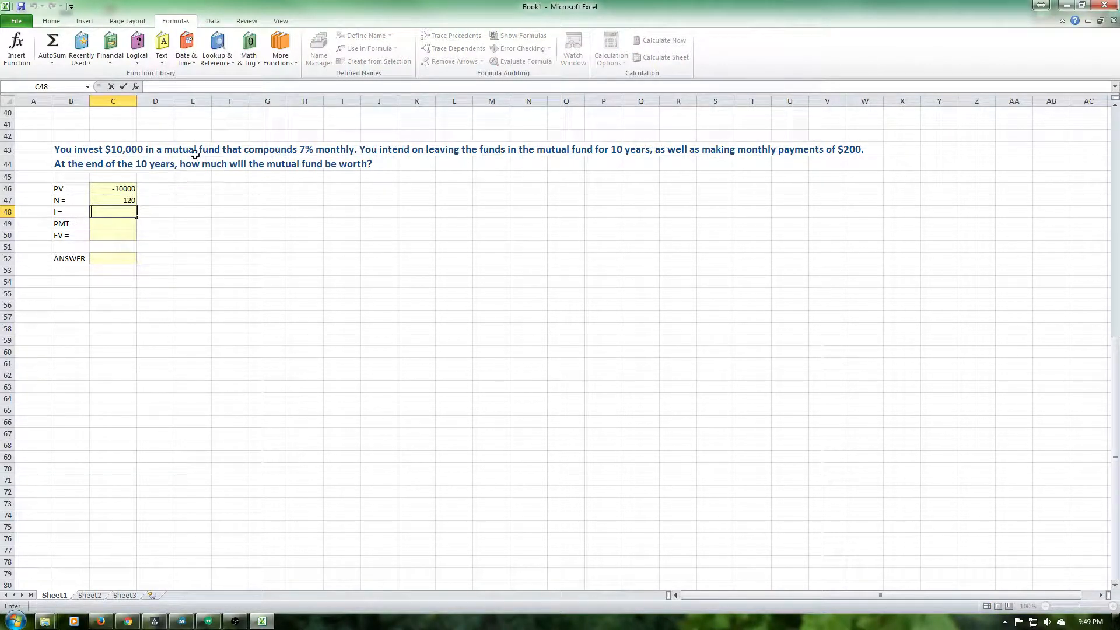
- Enter the monthly rate as =.07/12 and the monthly payment -200
type("=")
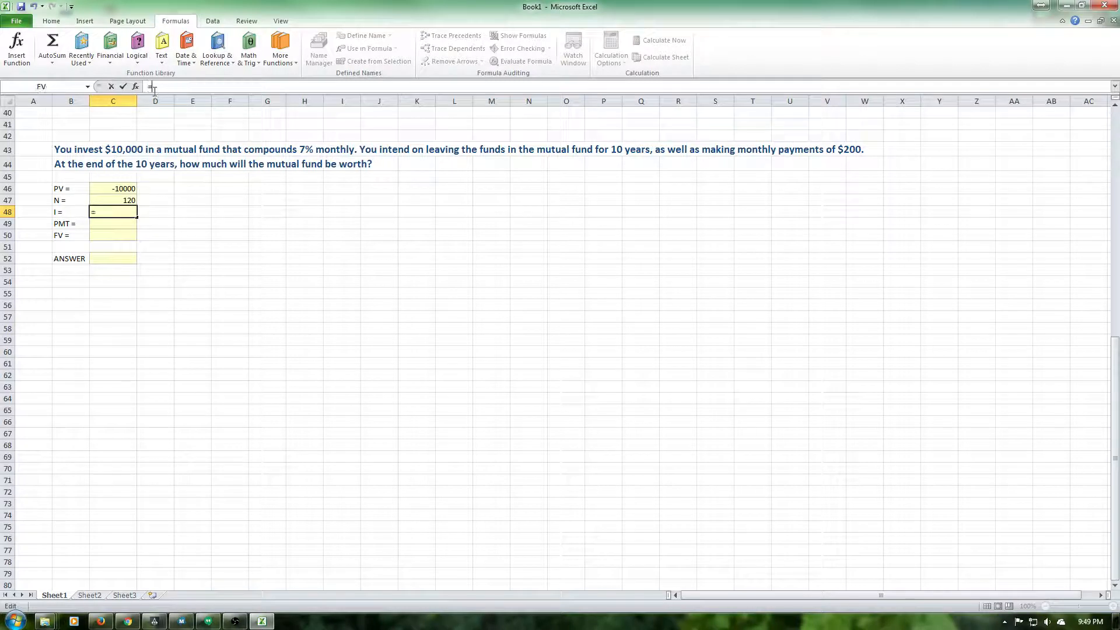
type("=.07")
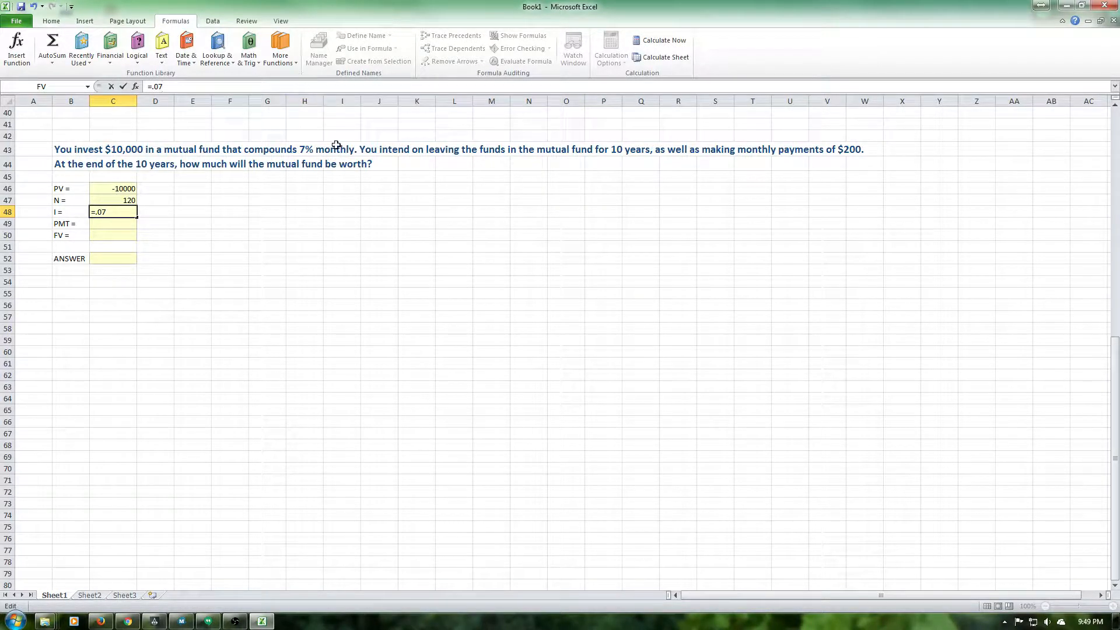
type("/12")
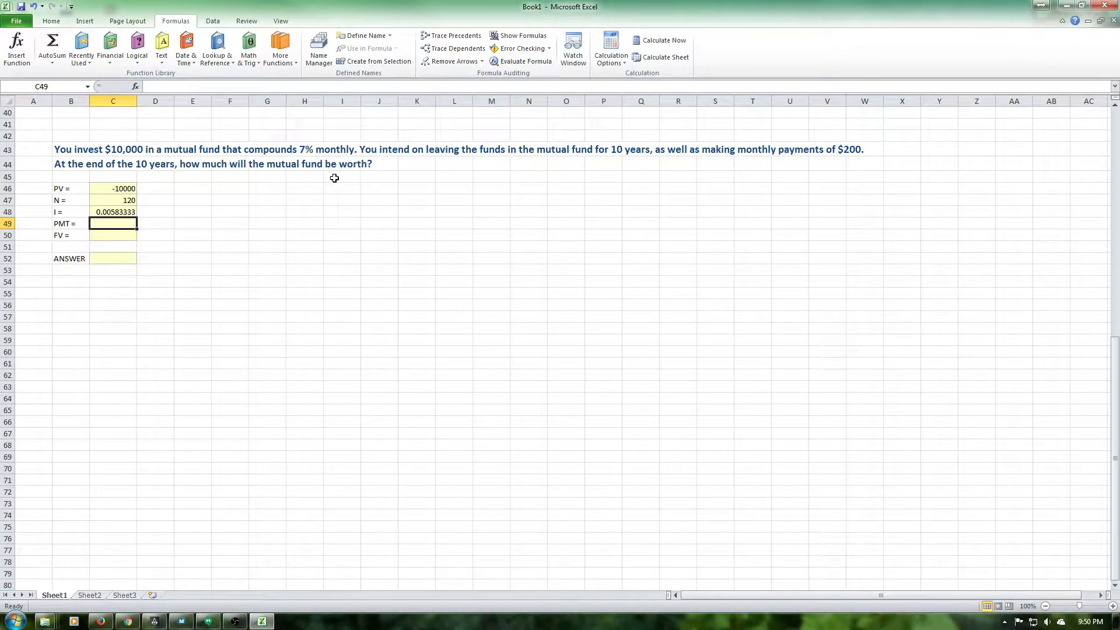
type("-200")
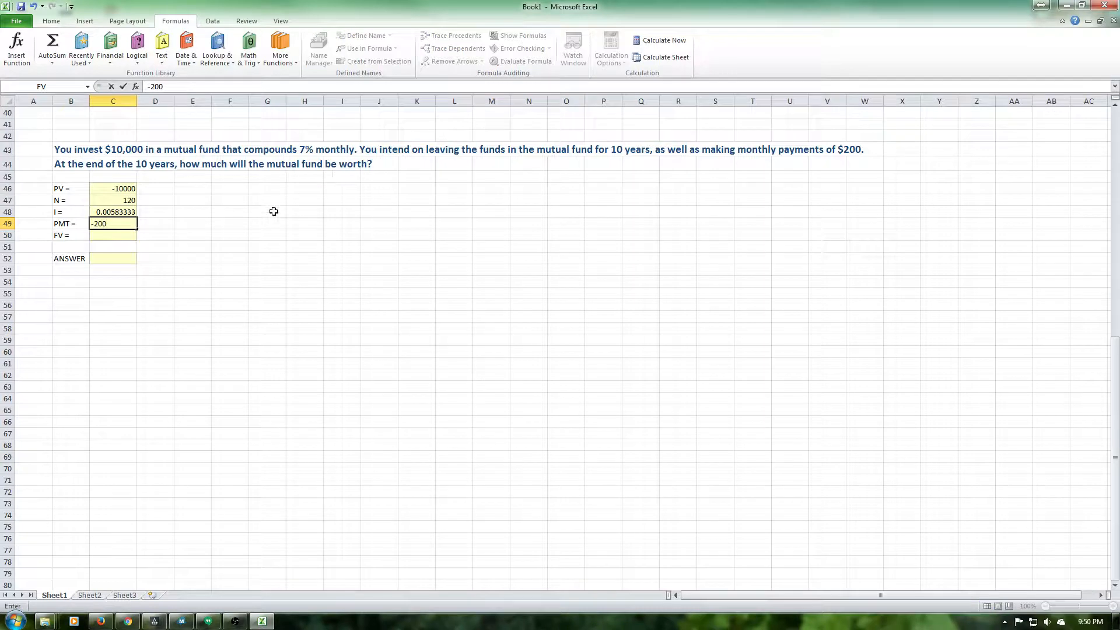
mouse_move(245, 201)
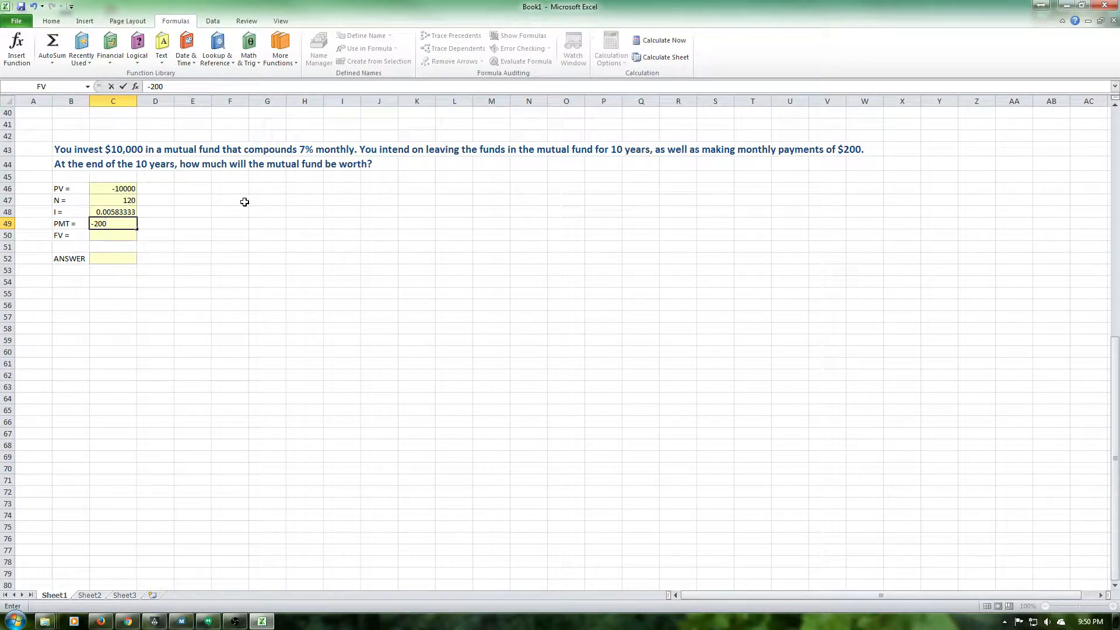
mouse_move(180, 224)
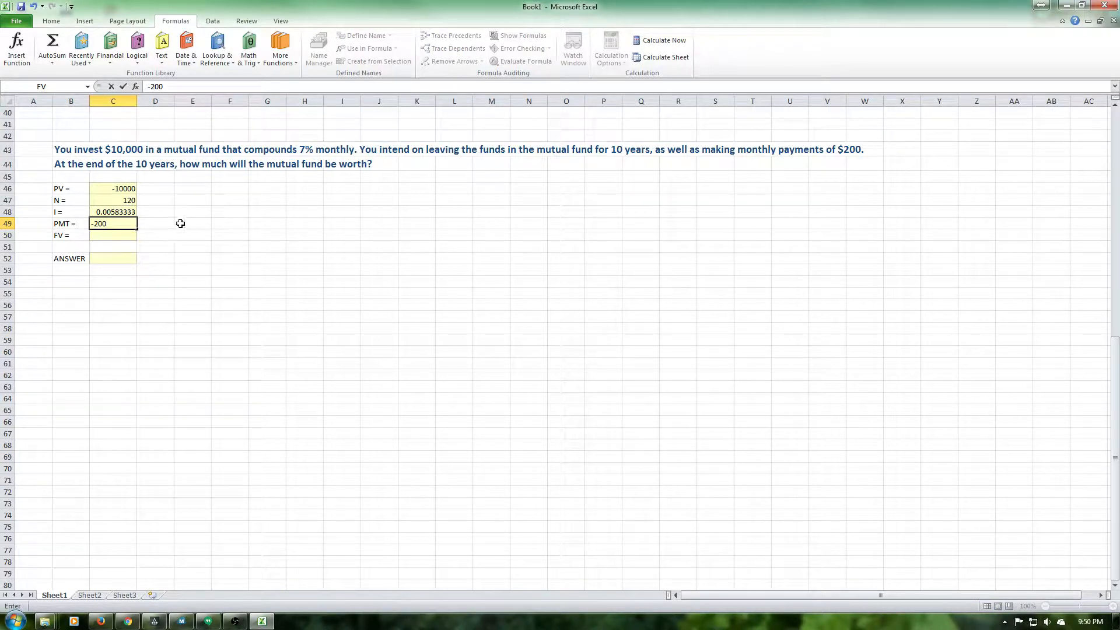
key("enter")
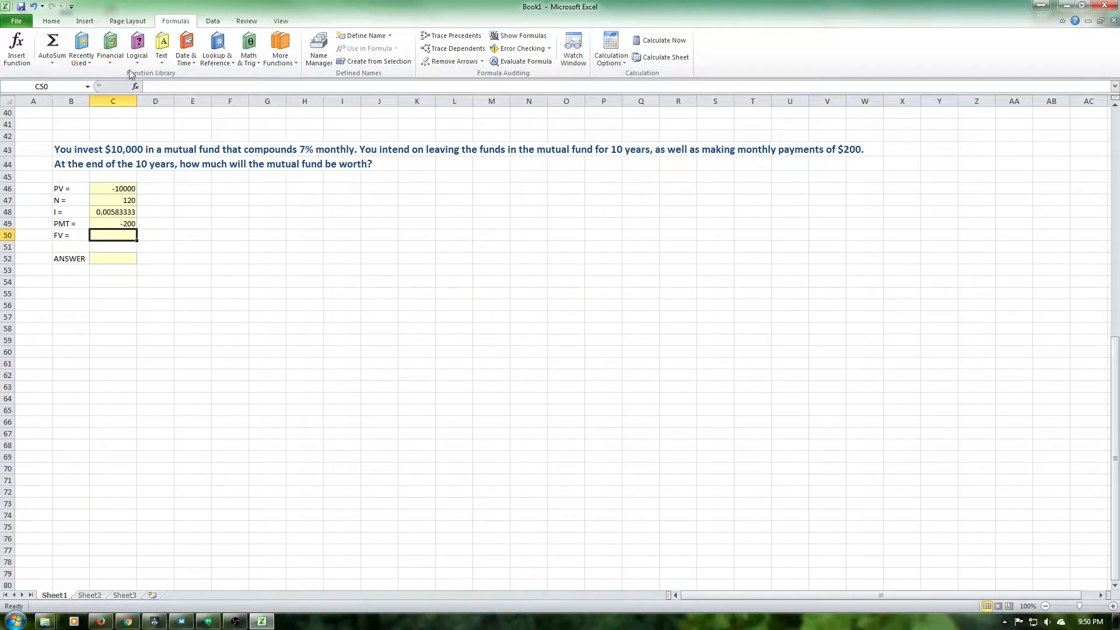
- Build the mutual fund's formula =FV(C48,C47,C49,C46), giving $54,713.58
left_click(109, 48)
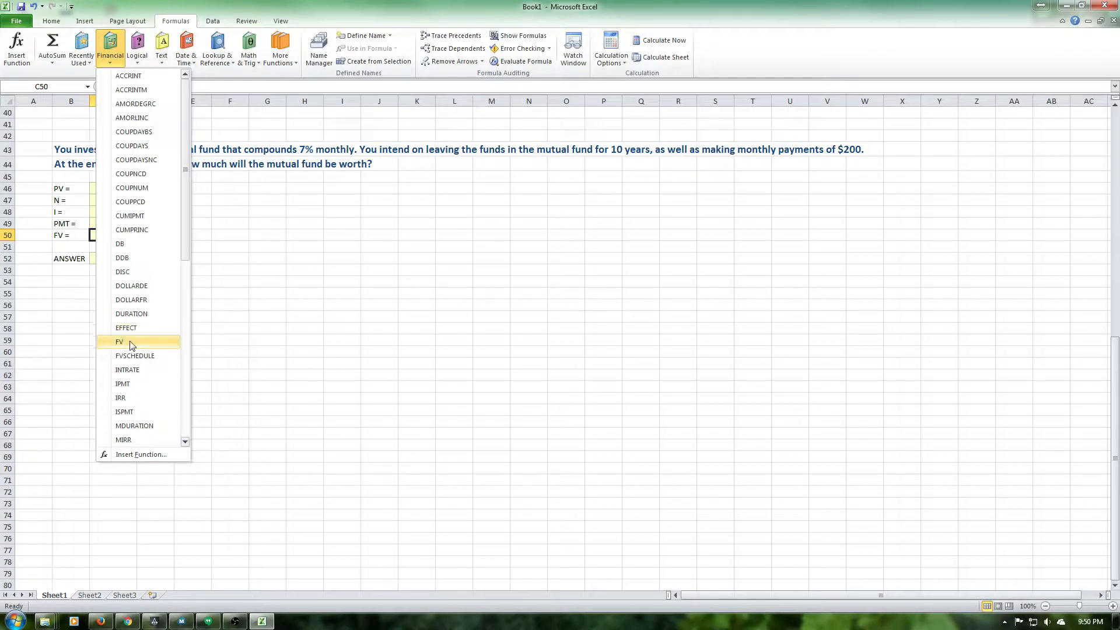
left_click(119, 341)
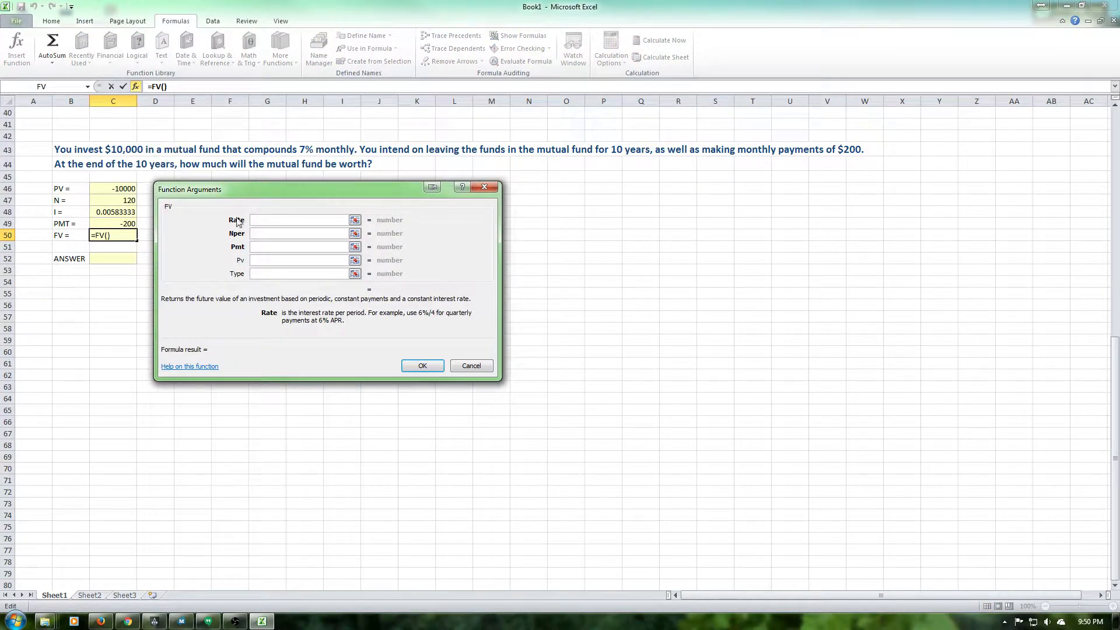
mouse_move(128, 235)
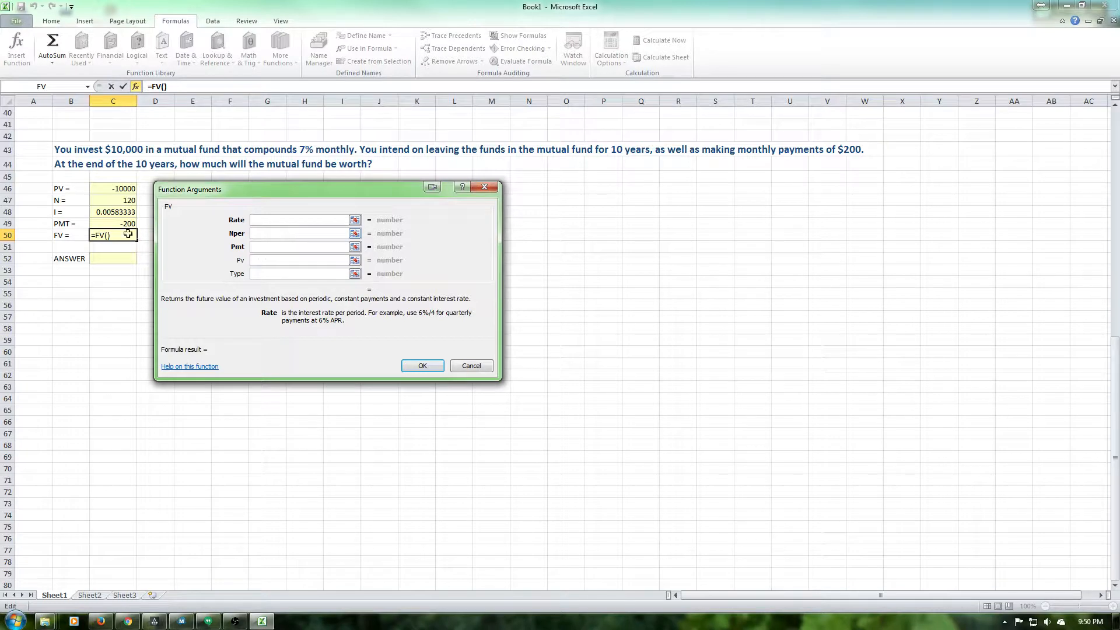
left_click(112, 188)
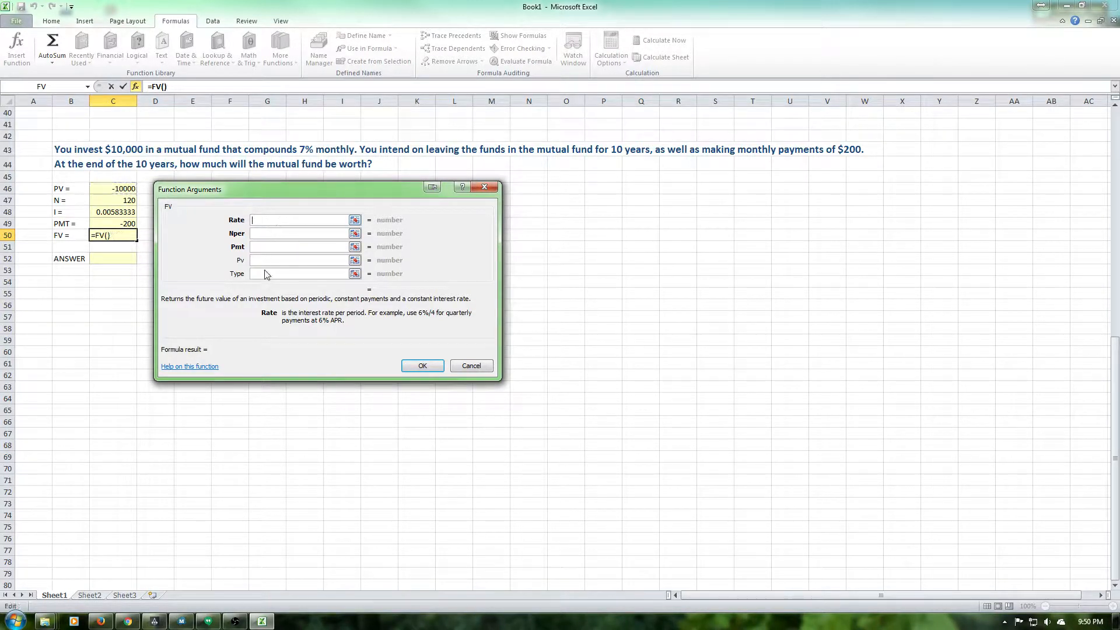
left_click(112, 189)
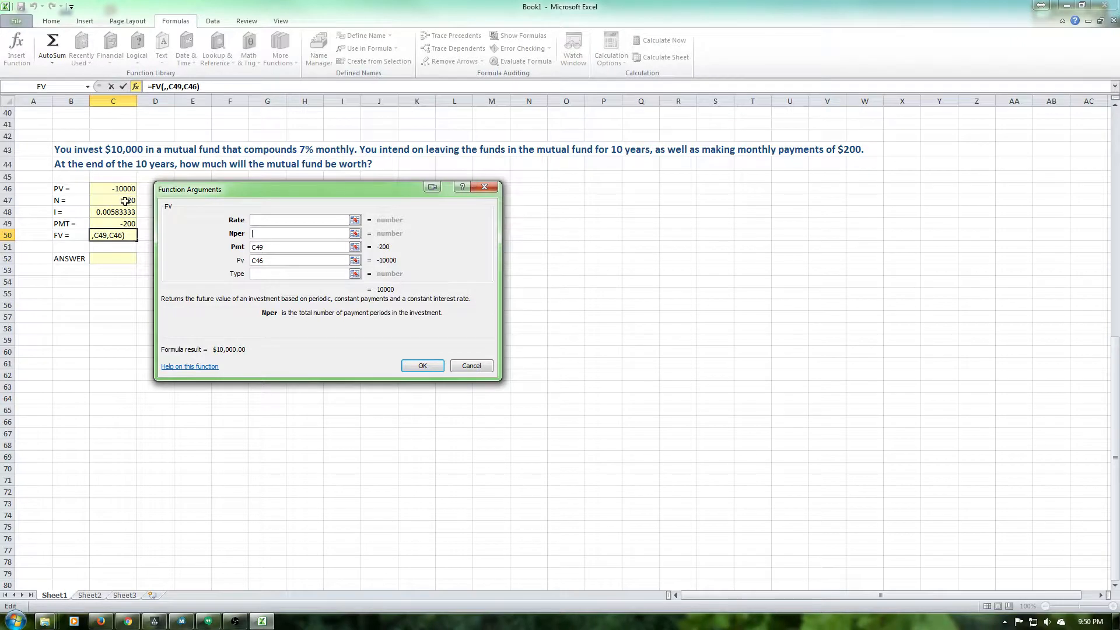
type("C47")
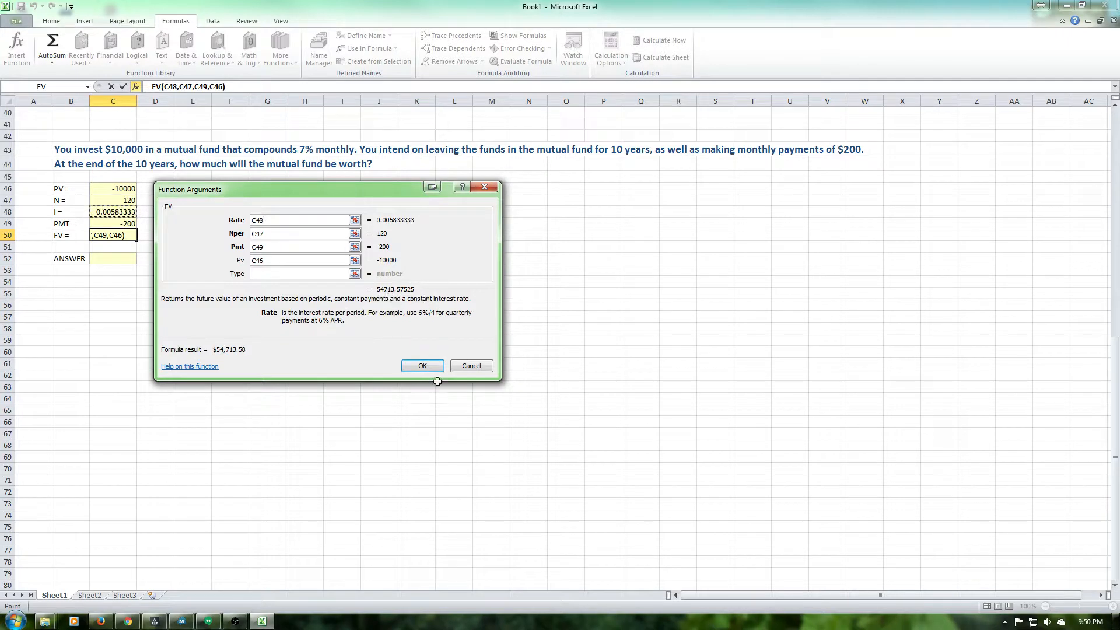
left_click(422, 365)
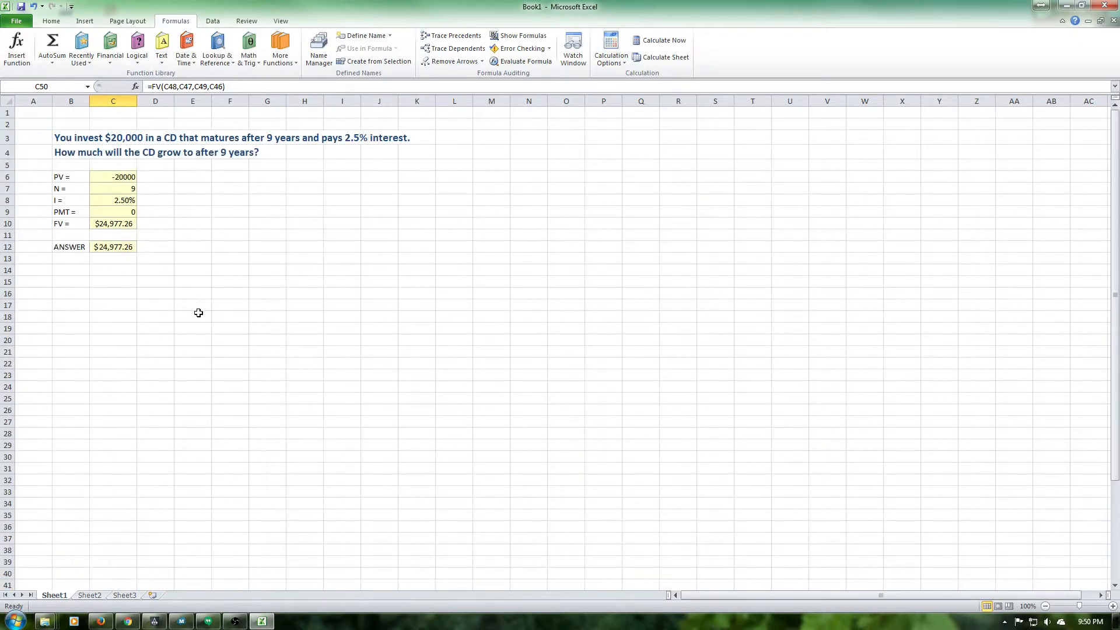
- Link the mutual fund ANSWER cell with =C50 and apply accounting format, showing $54,713.58
scroll("down", 3)
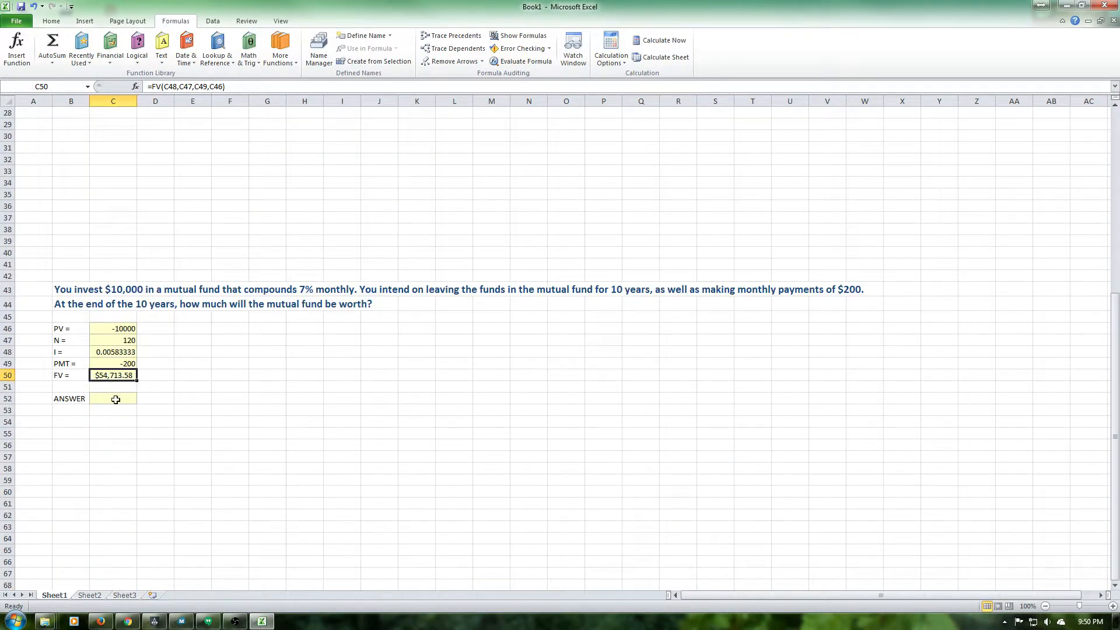
left_click(112, 398)
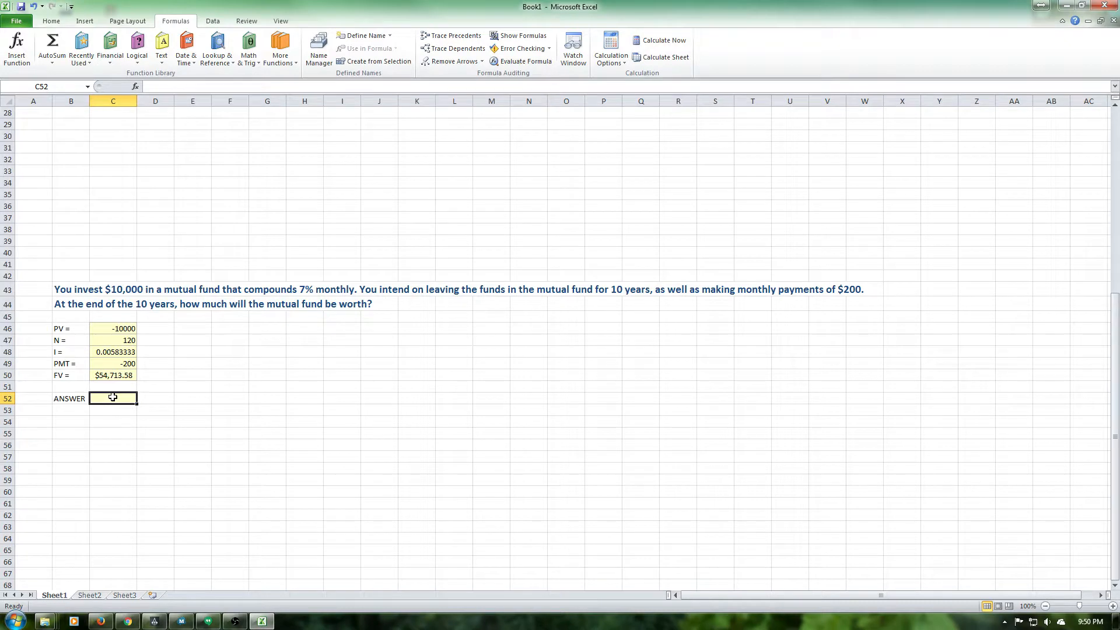
type("=")
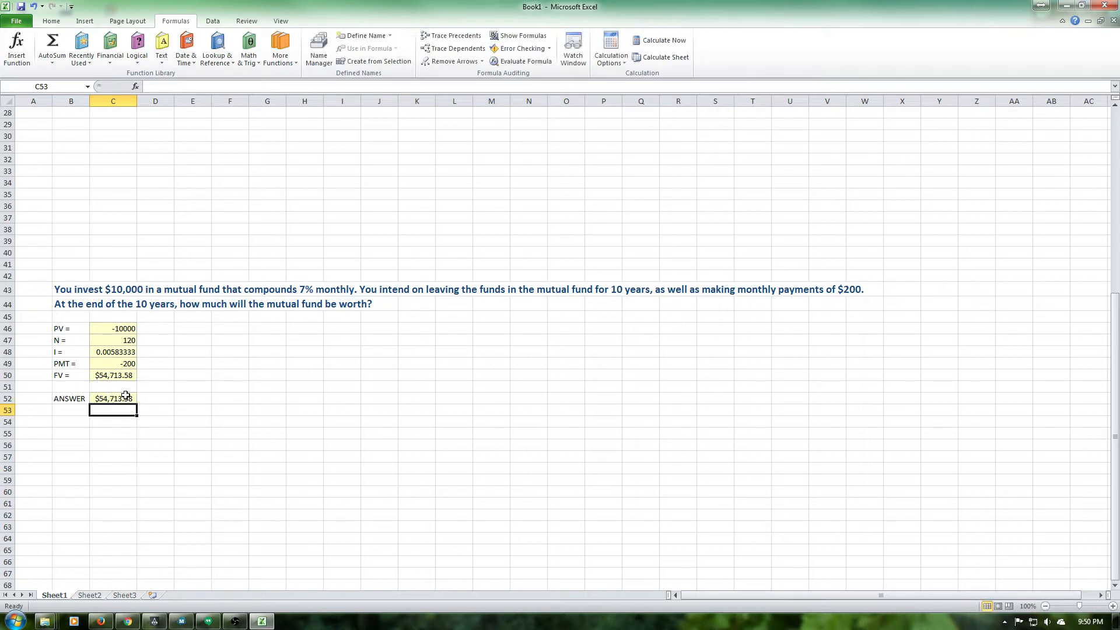
right_click(112, 398)
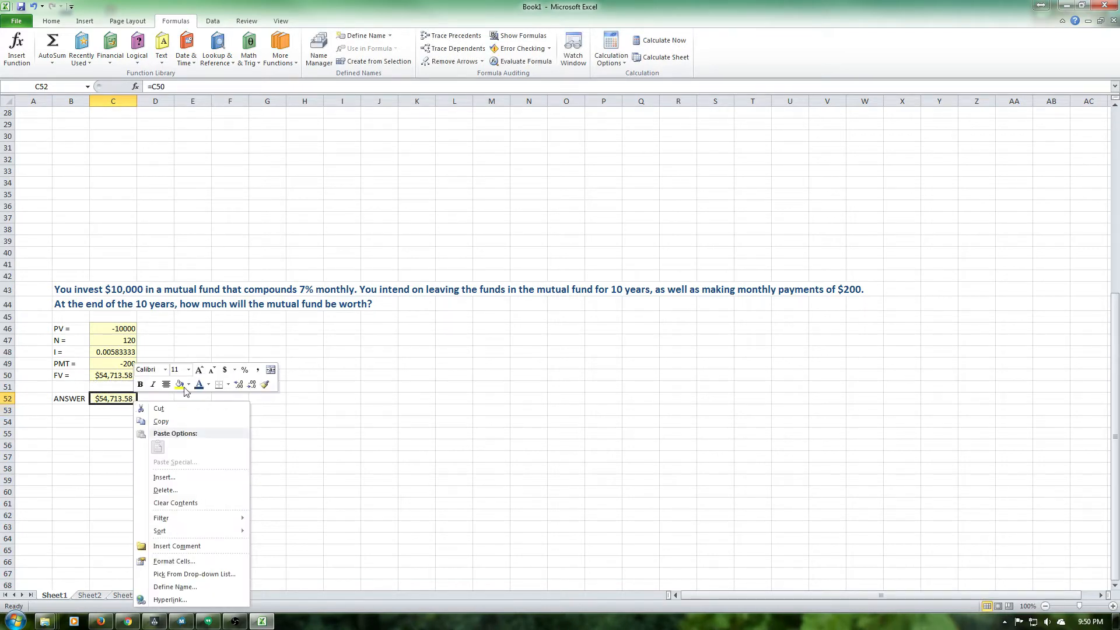
mouse_move(224, 370)
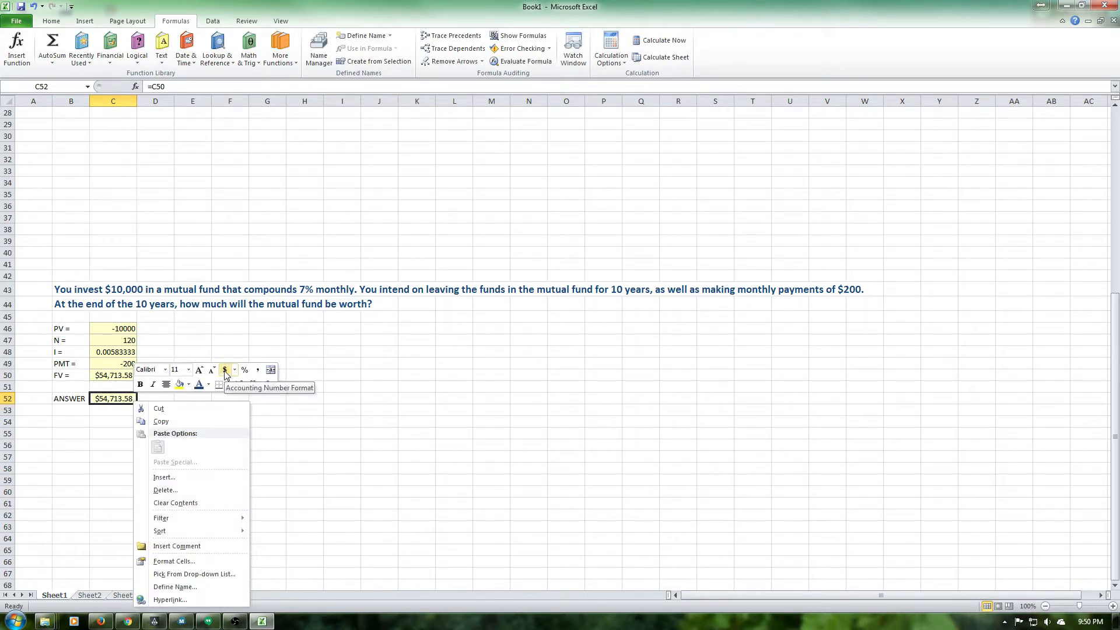
left_click(99, 265)
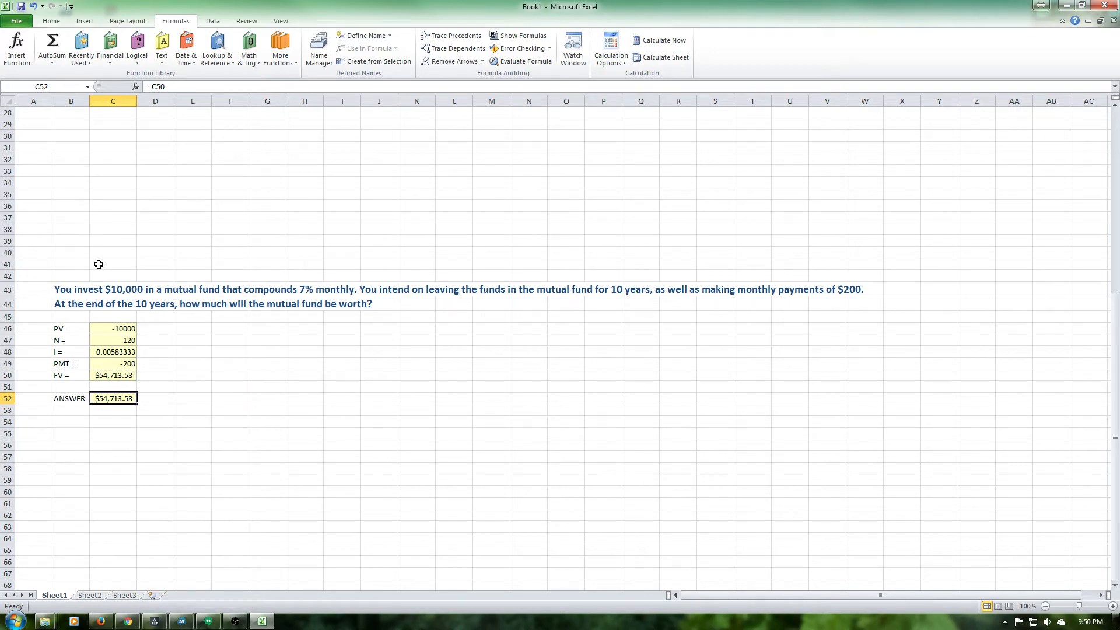